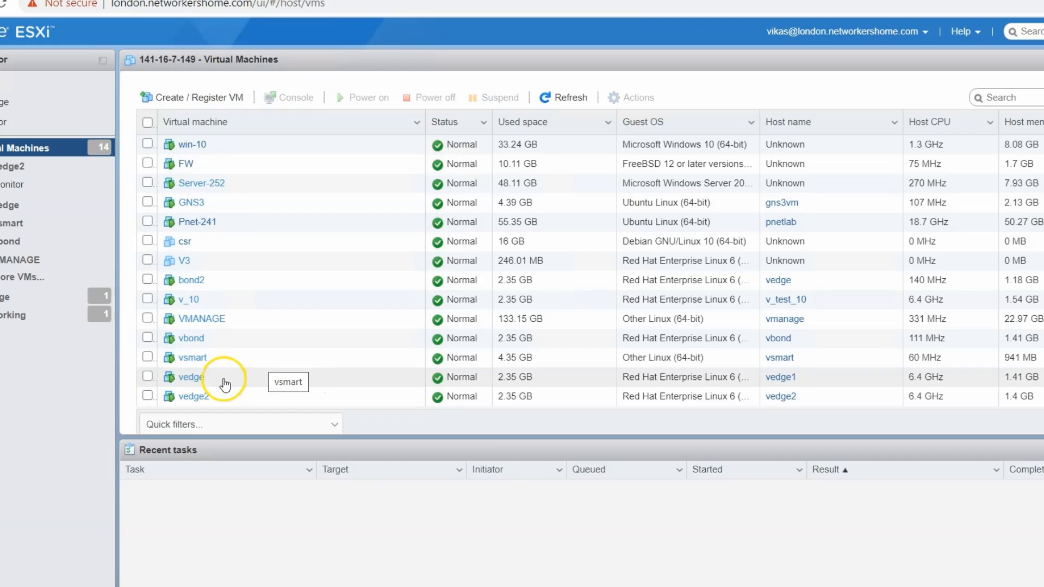
mouse_move(224, 385)
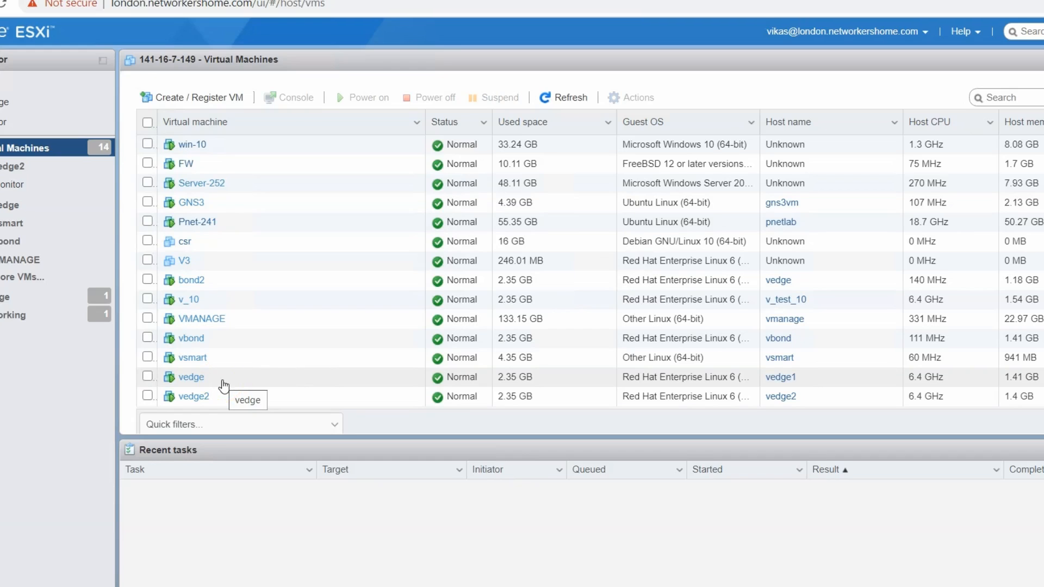
mouse_move(40, 151)
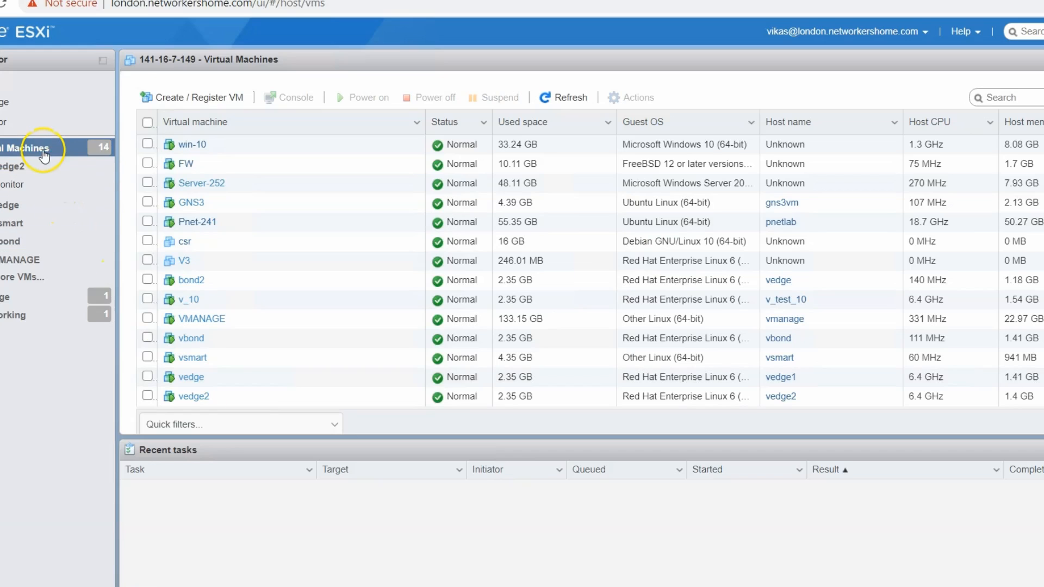
Start a Create / Register VM deployment from an OVF/OVA file and name the VM vedge-3.
click(198, 97)
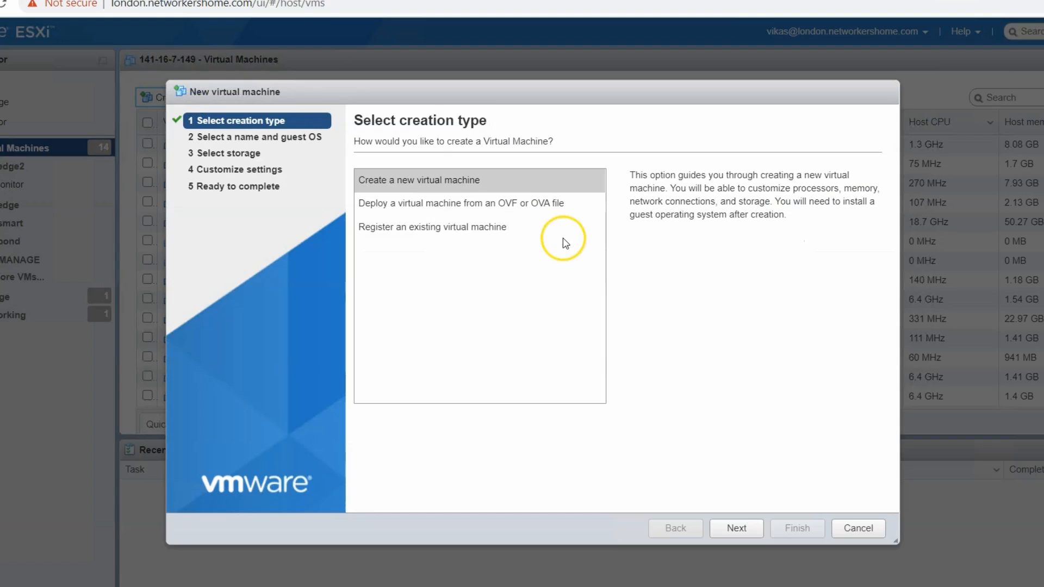
click(736, 528)
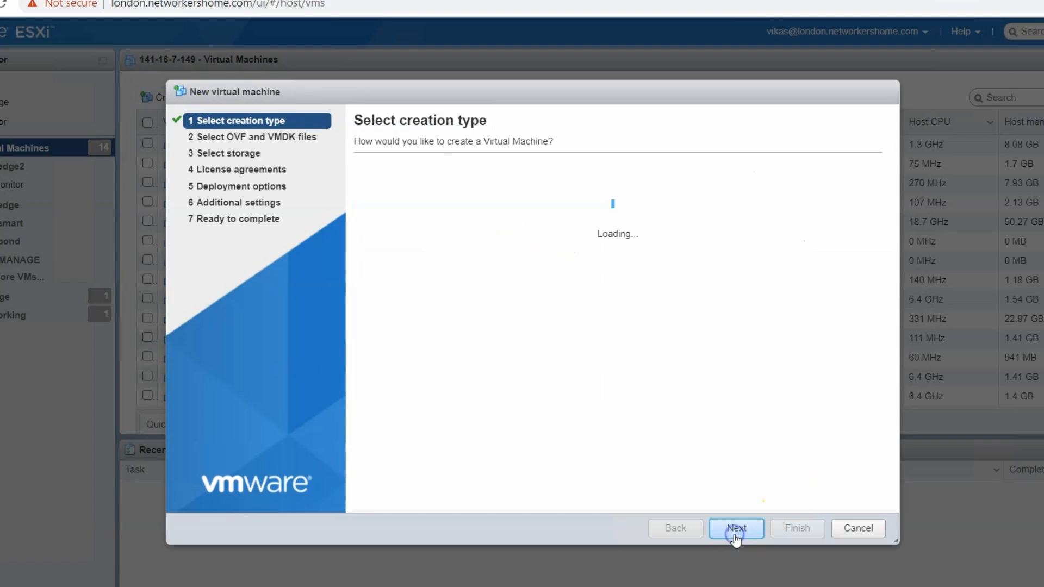
click(735, 528)
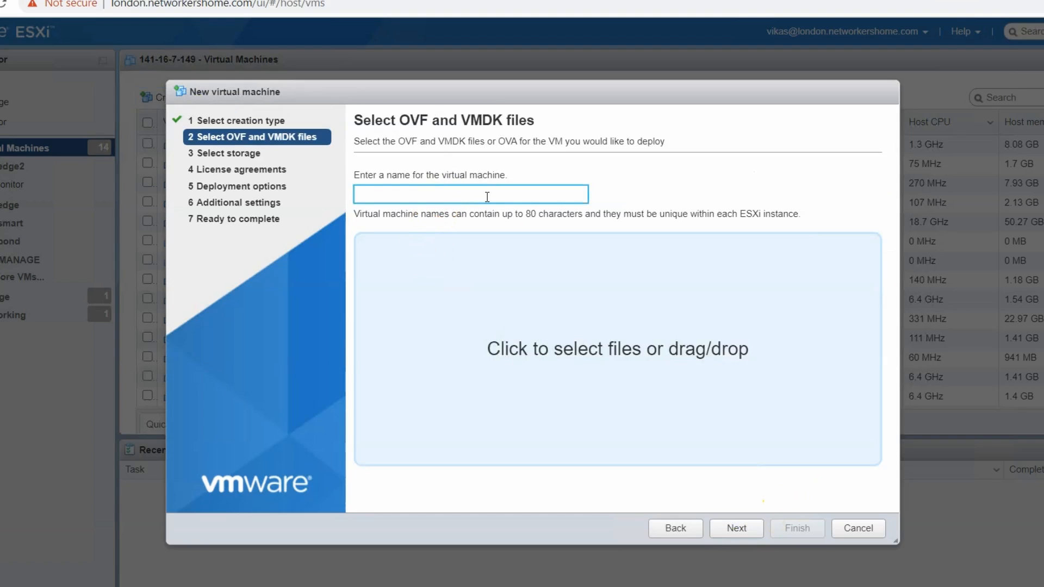
text(vedge-3)
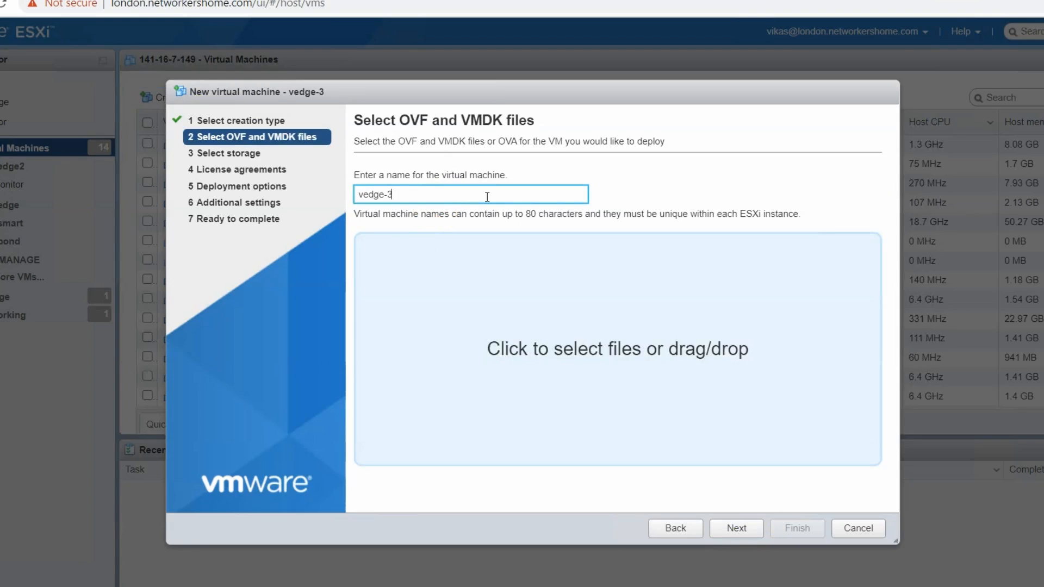
click(735, 528)
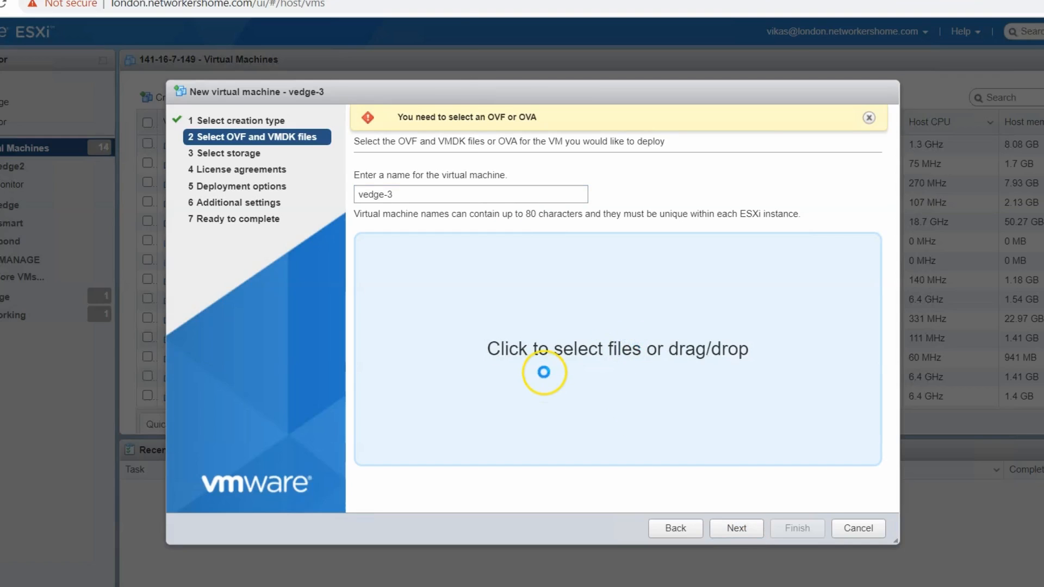
Choose viptela-edge-19.2.1-genericx86-64.ova from Downloads as the deployment image.
click(542, 372)
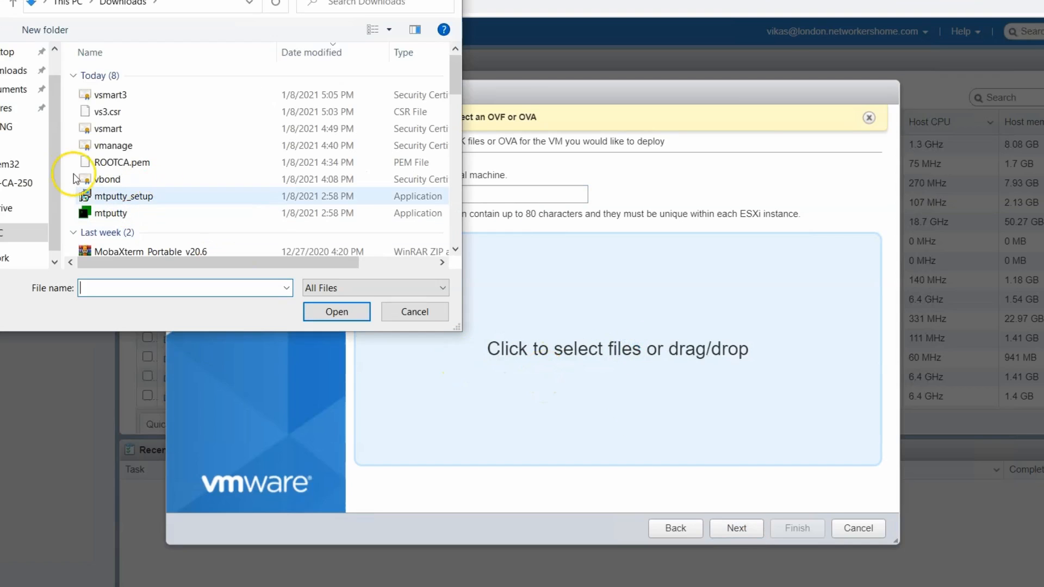
scroll(down, 3)
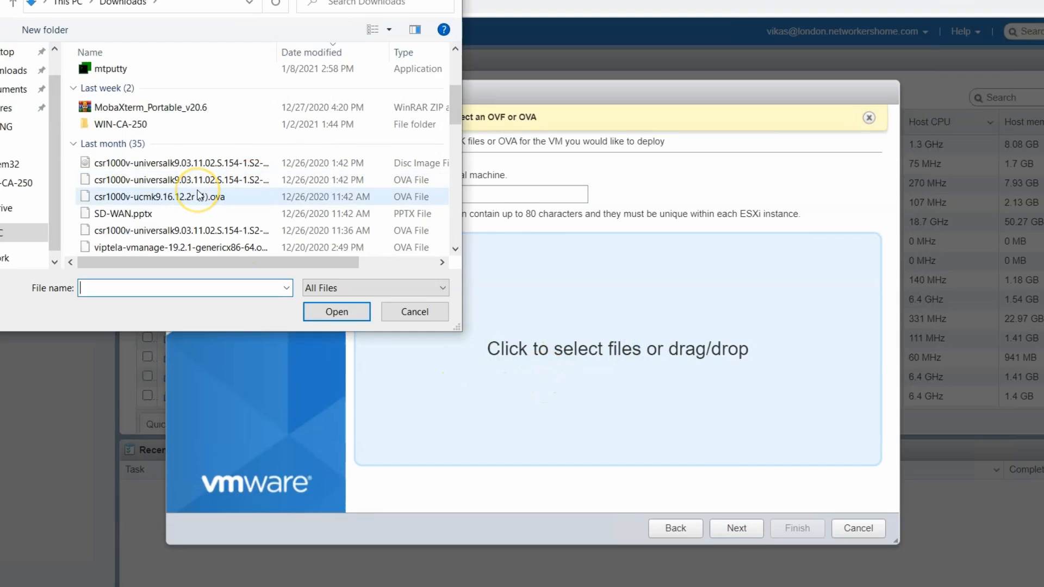
scroll(down, 3)
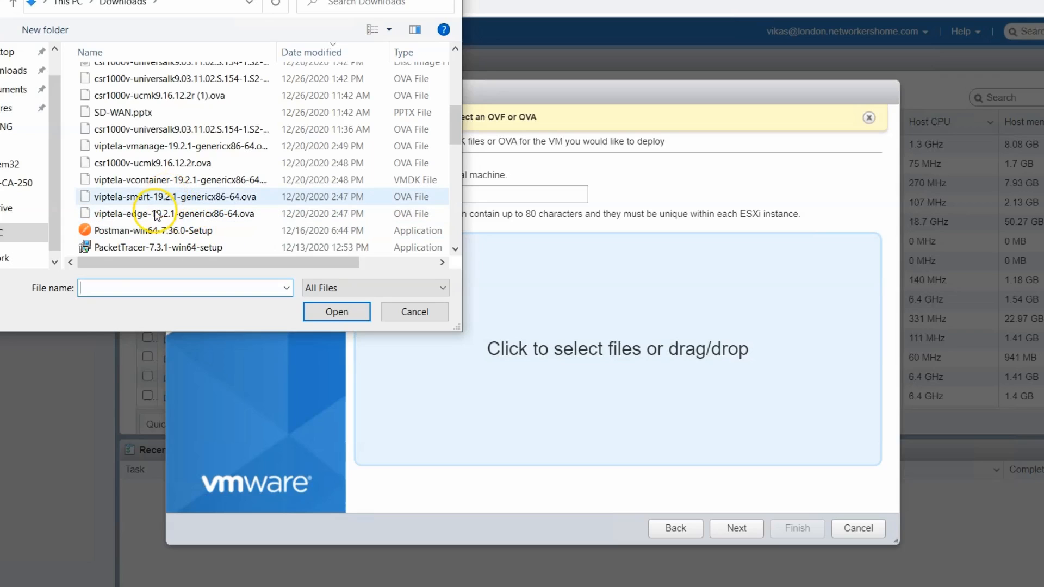
click(336, 312)
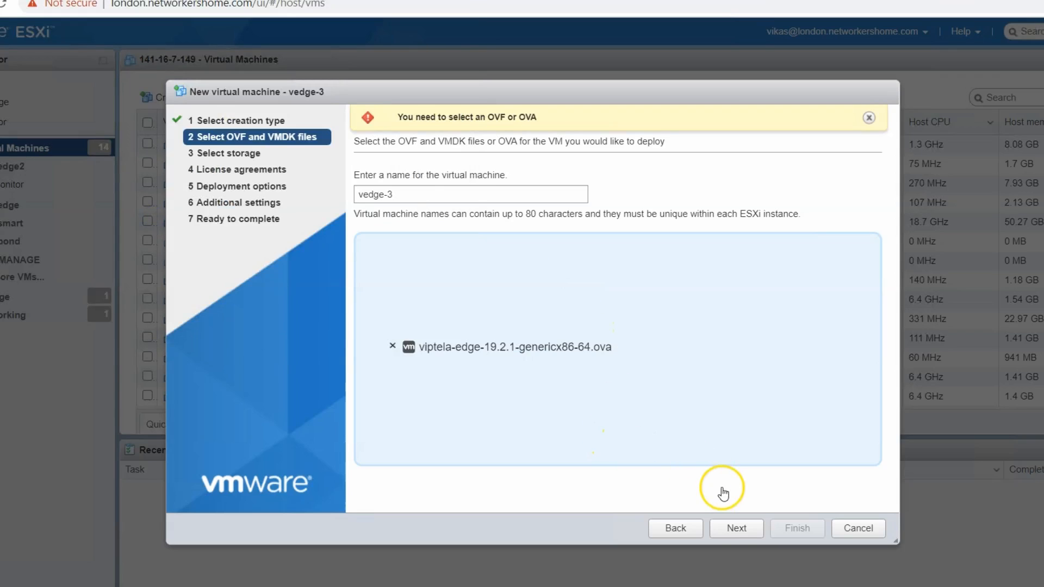
Advance the wizard with datastore1 as storage to import and power on vedge-3.
click(736, 528)
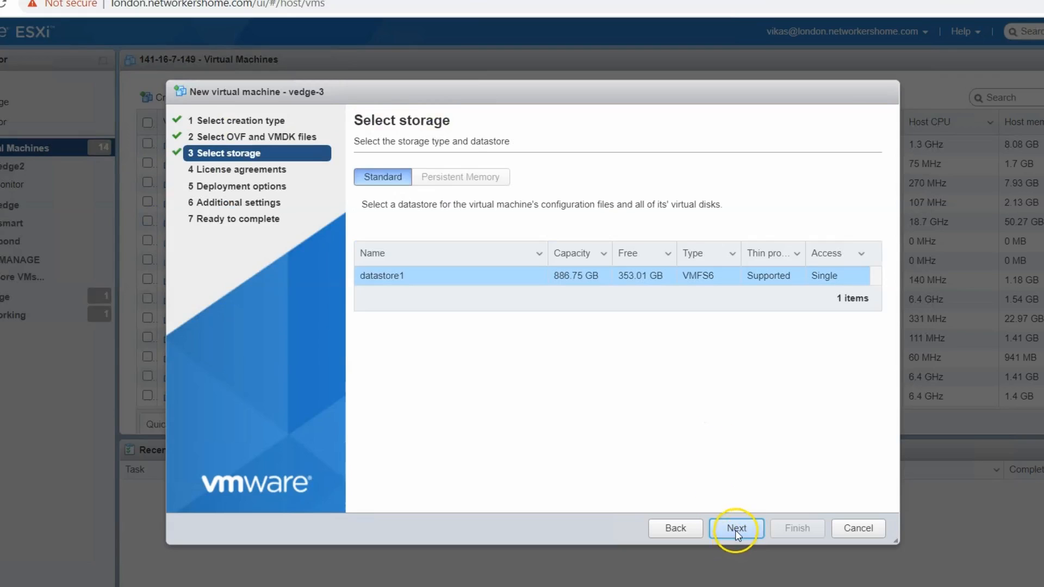
click(736, 528)
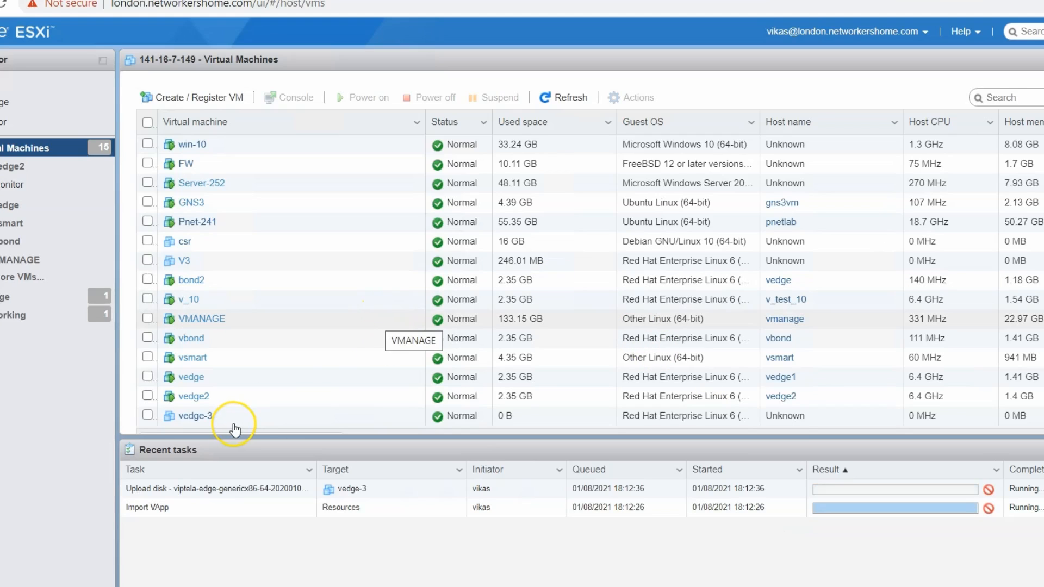
mouse_move(235, 425)
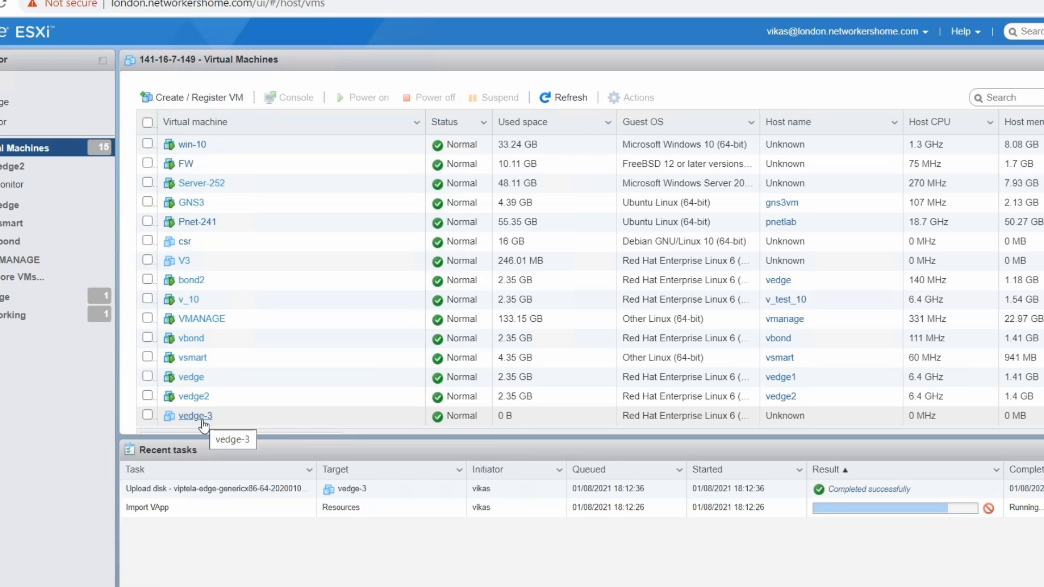
mouse_move(272, 435)
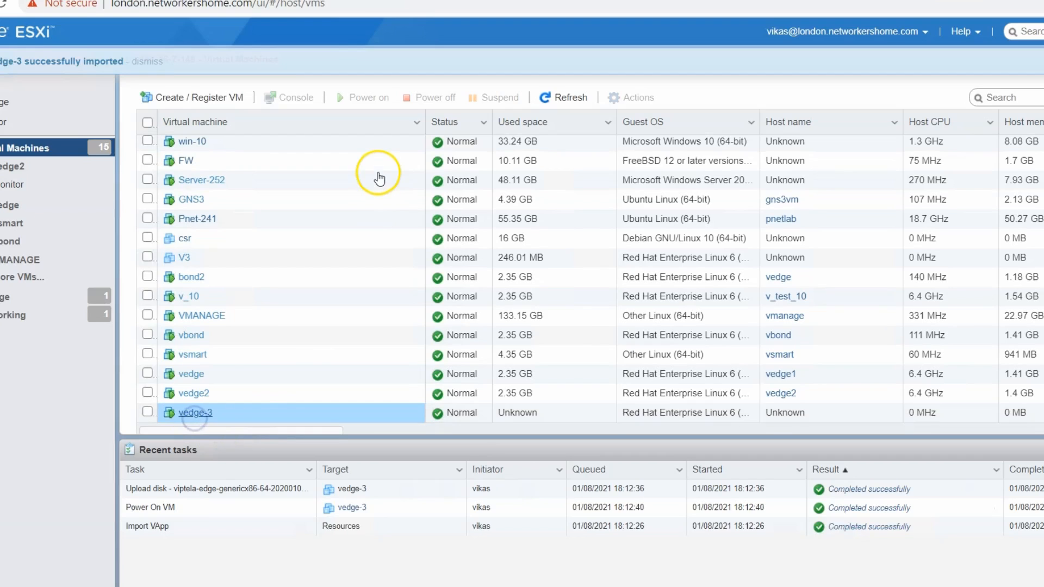
Select vedge-3 in the Virtual Machines list and open its console.
click(195, 413)
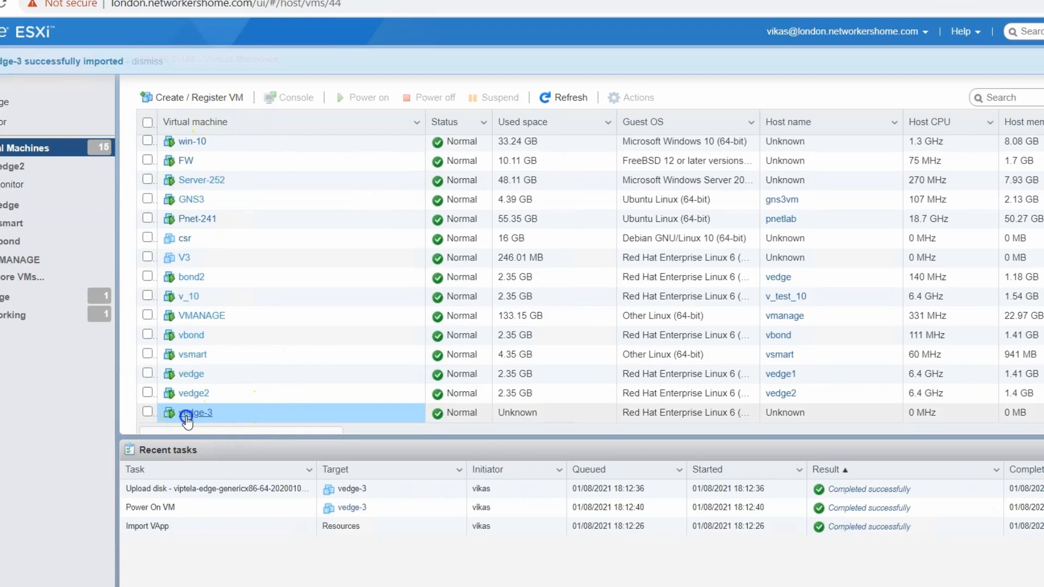
click(197, 413)
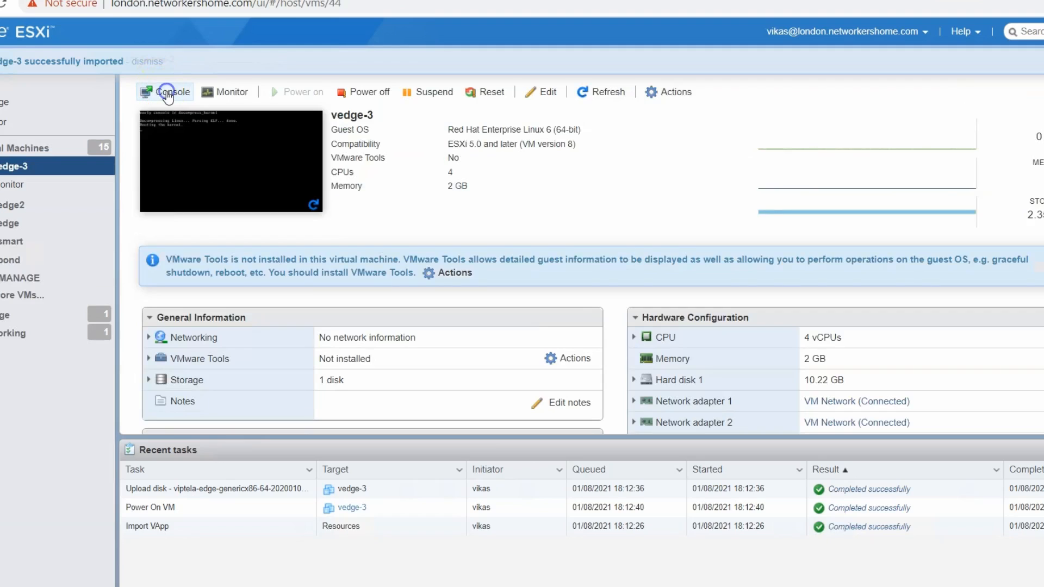
click(175, 91)
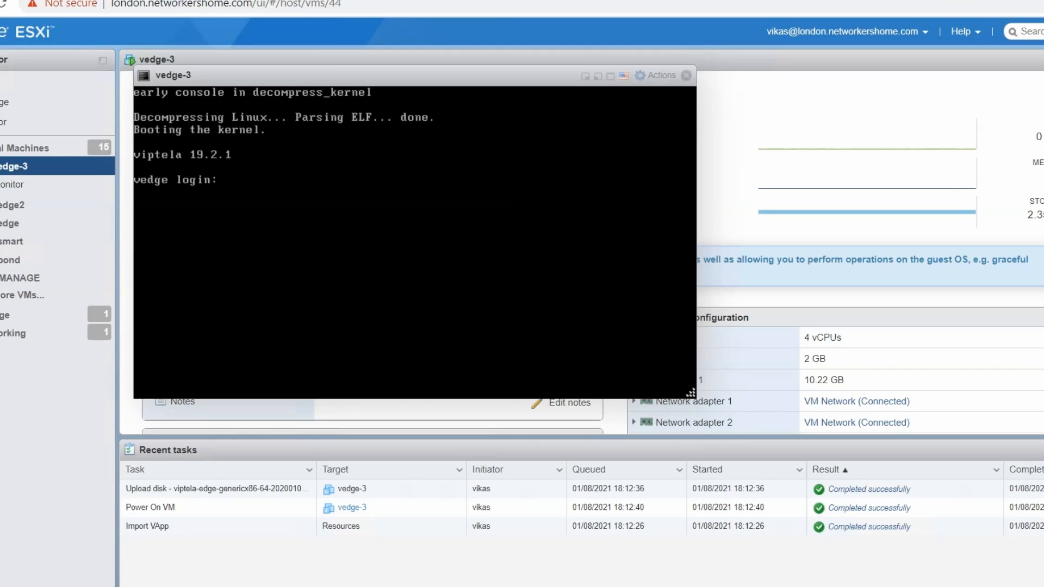
Log in to the vedge-3 console as admin, set a new admin password, and enter conf t.
click(412, 234)
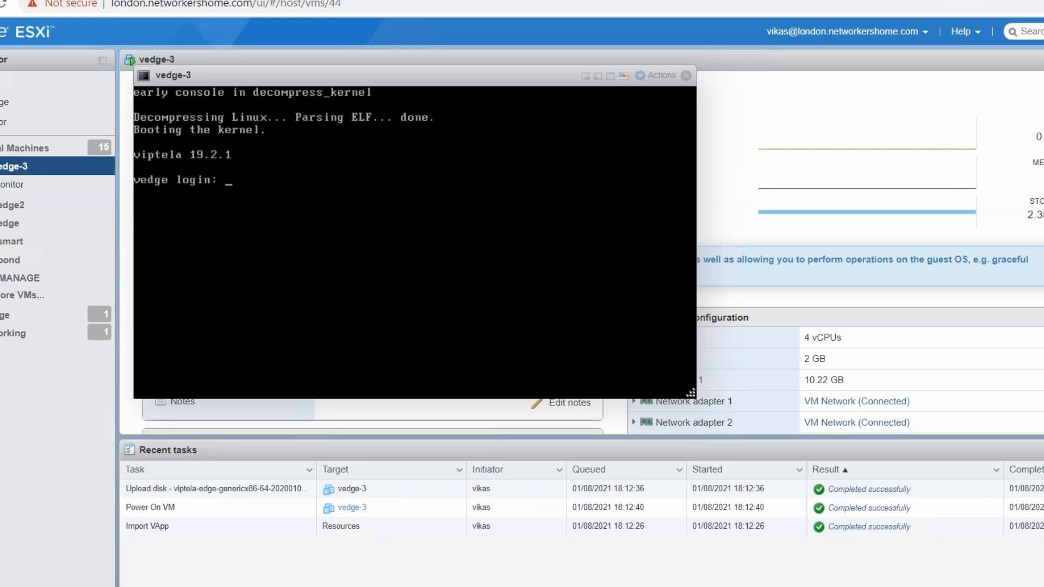
mouse_move(757, 135)
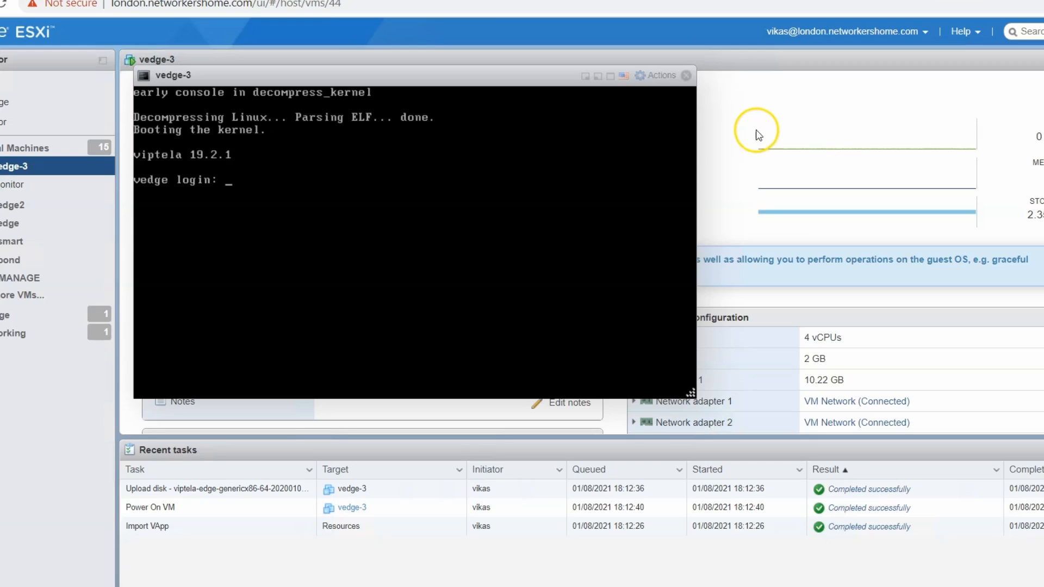
text(adm)
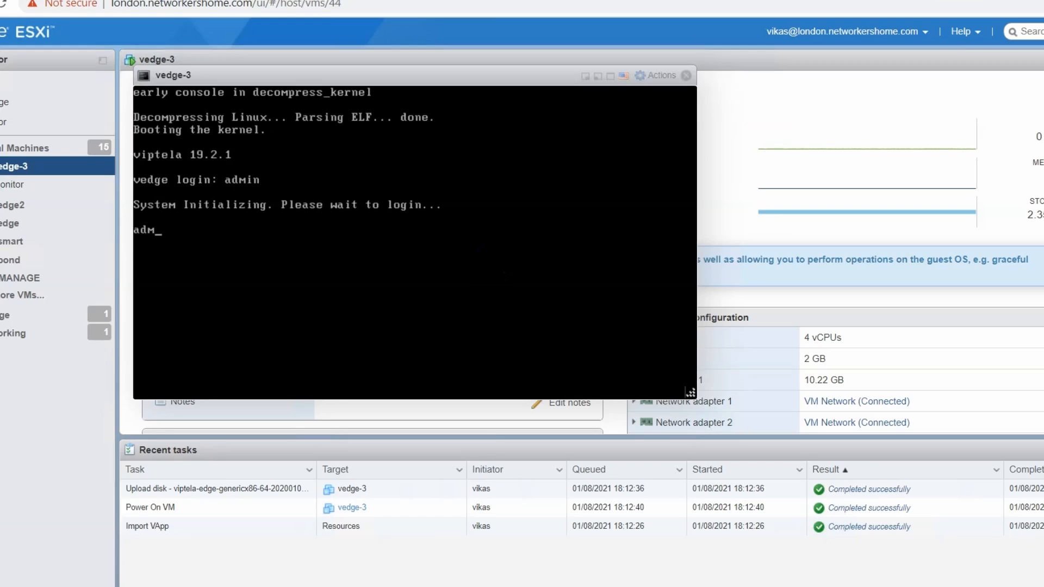
key(Return)
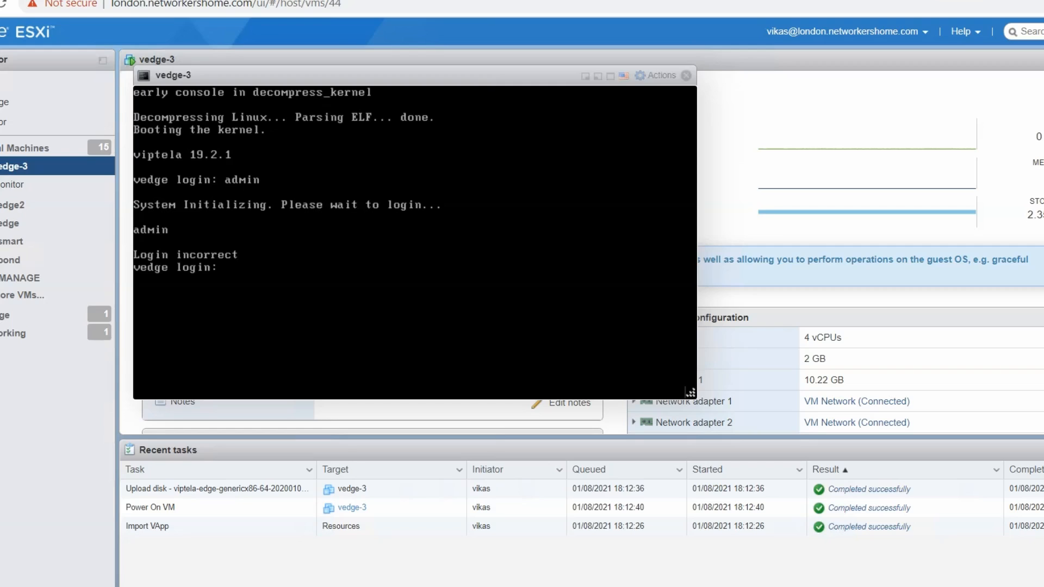
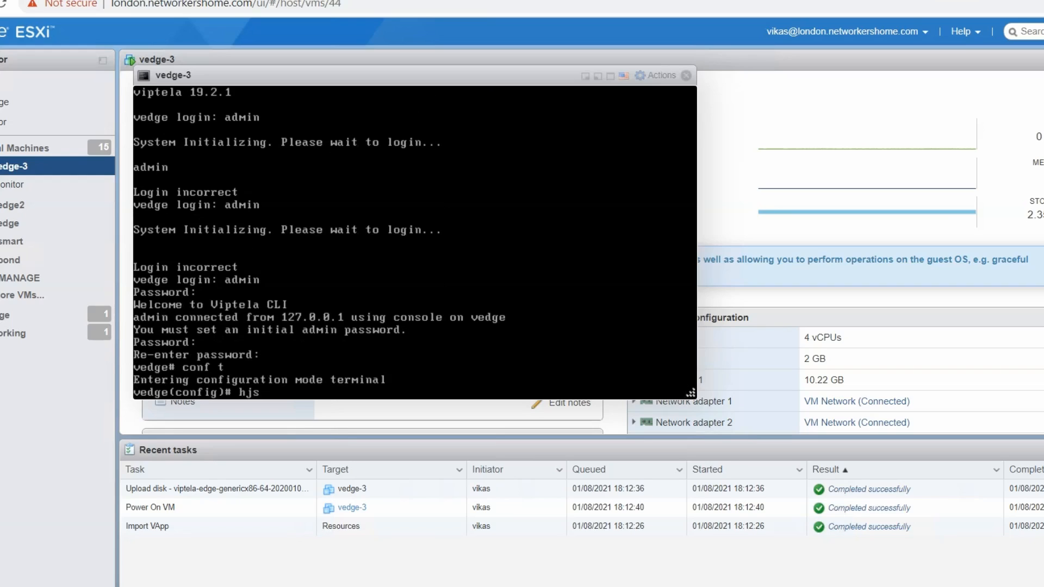
Under system, set host-name Vedge3 and vbond 192.168.1.50.
text(system)
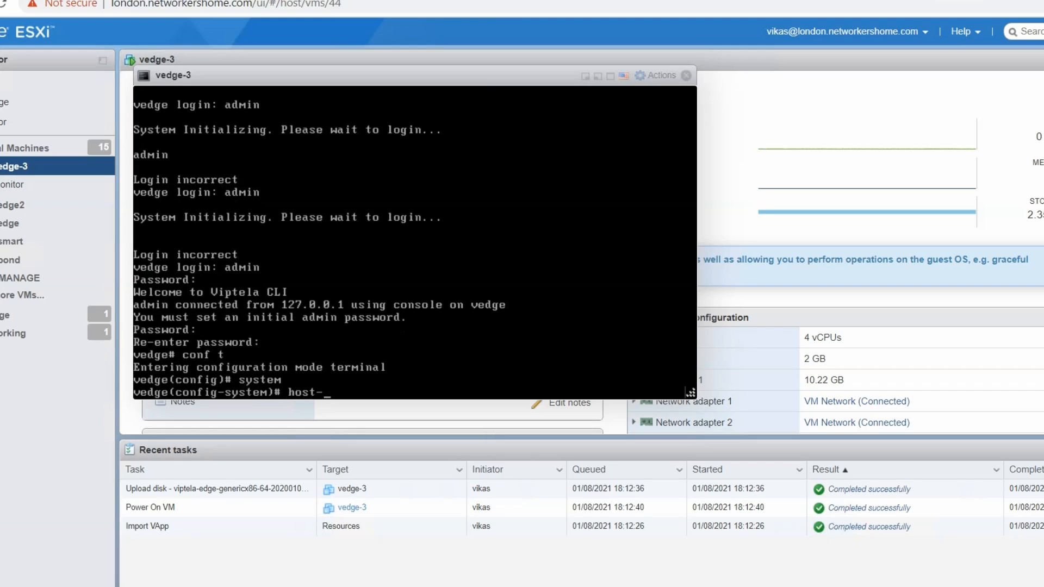
text(name V)
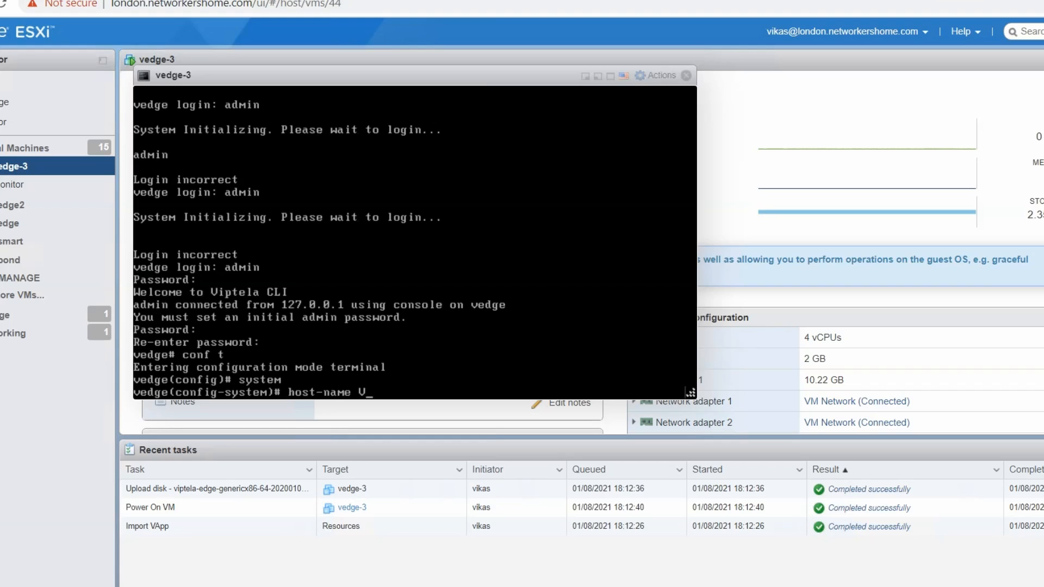
text(edge-3)
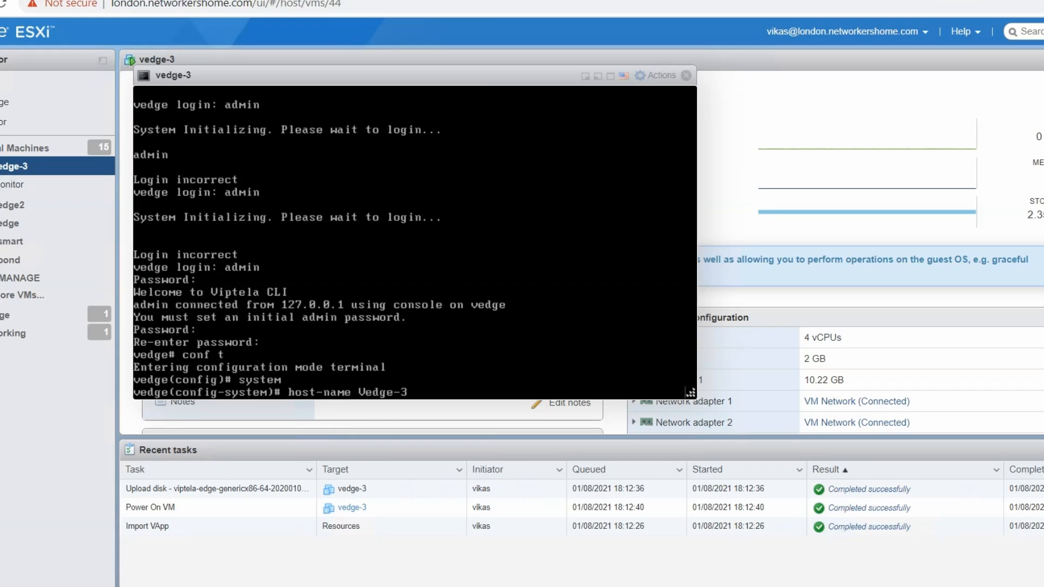
key(Return)
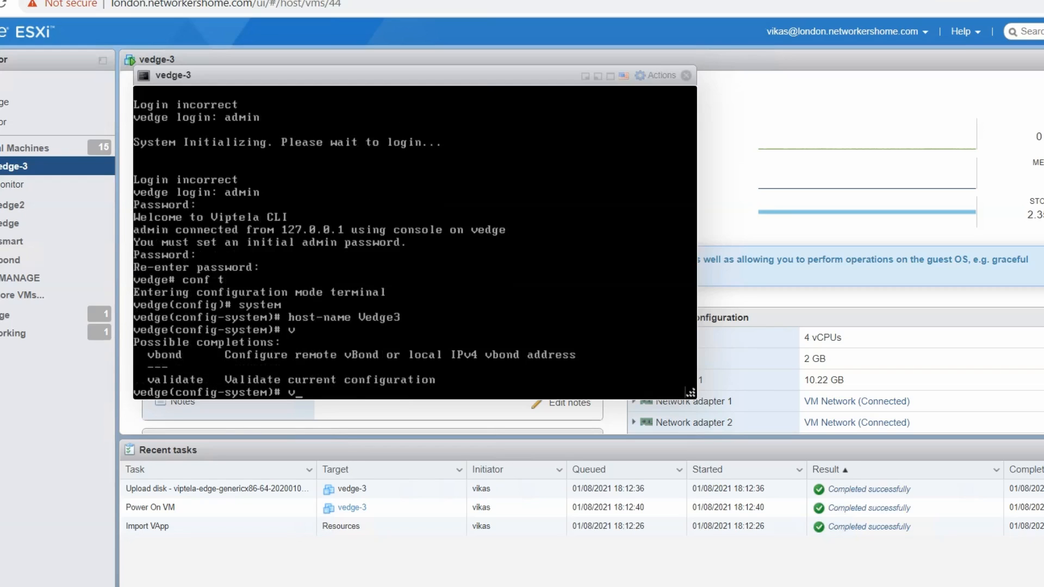
text(bond 1)
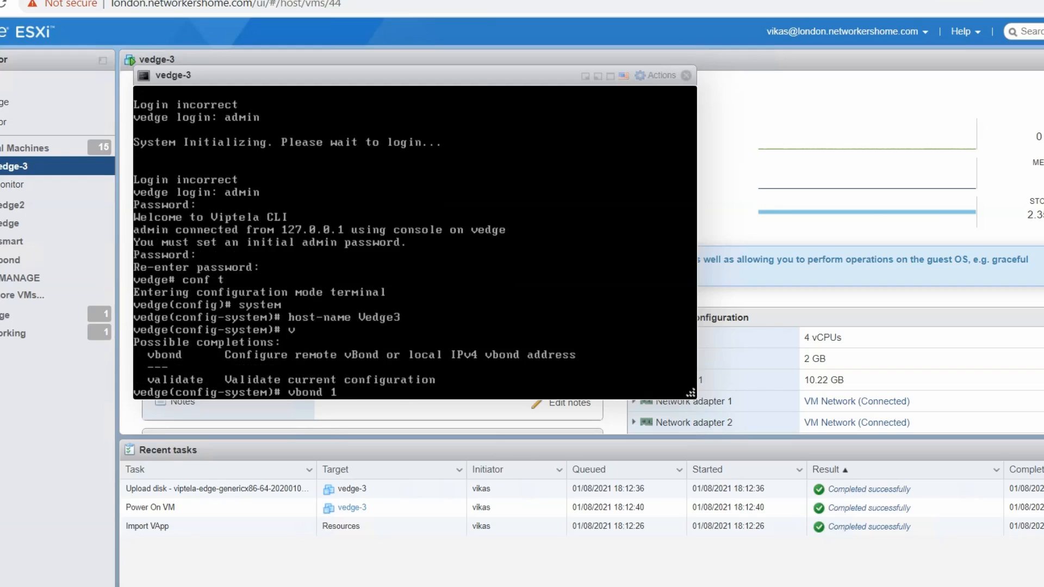
text(192.168.1.50)
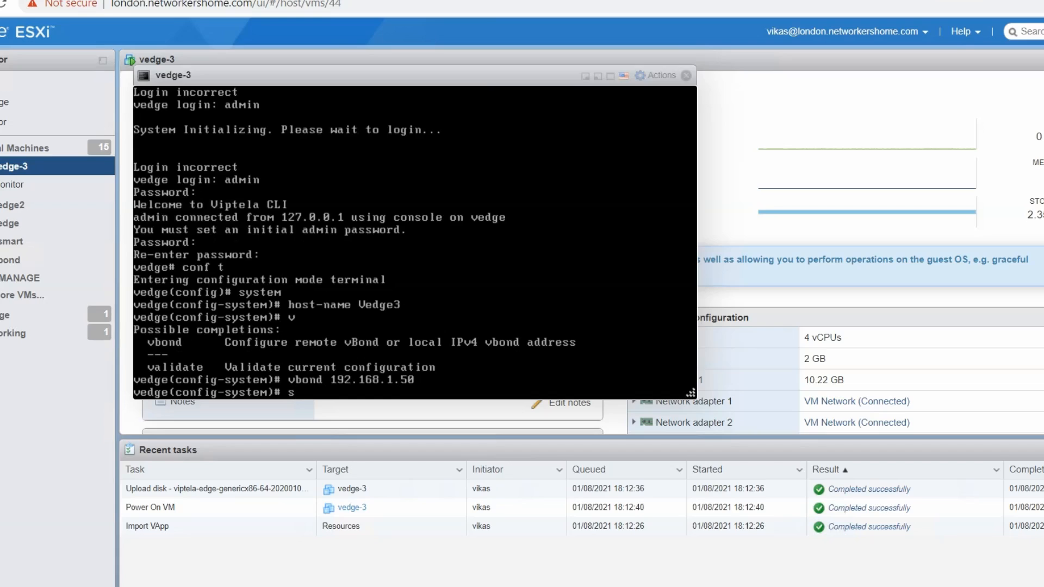
Set the system IP to 110.1.1.54.
text(ystem-i)
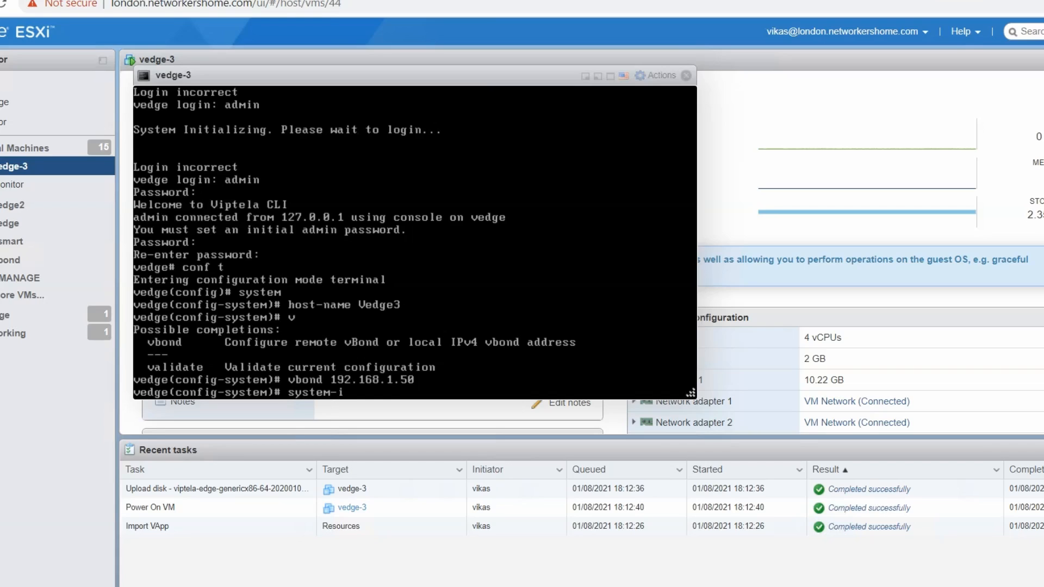
text(ip 110.)
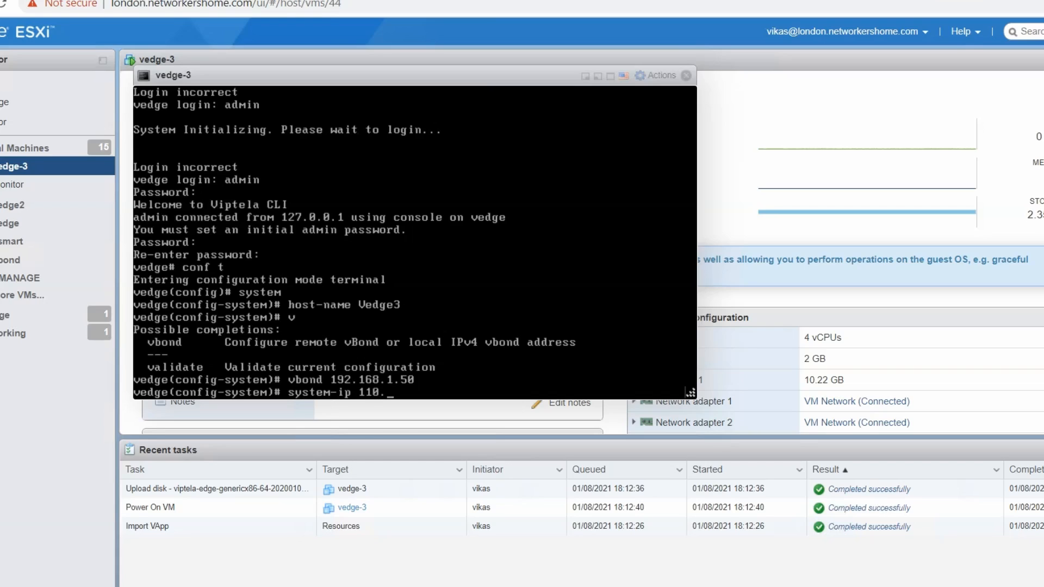
text(1.1.)
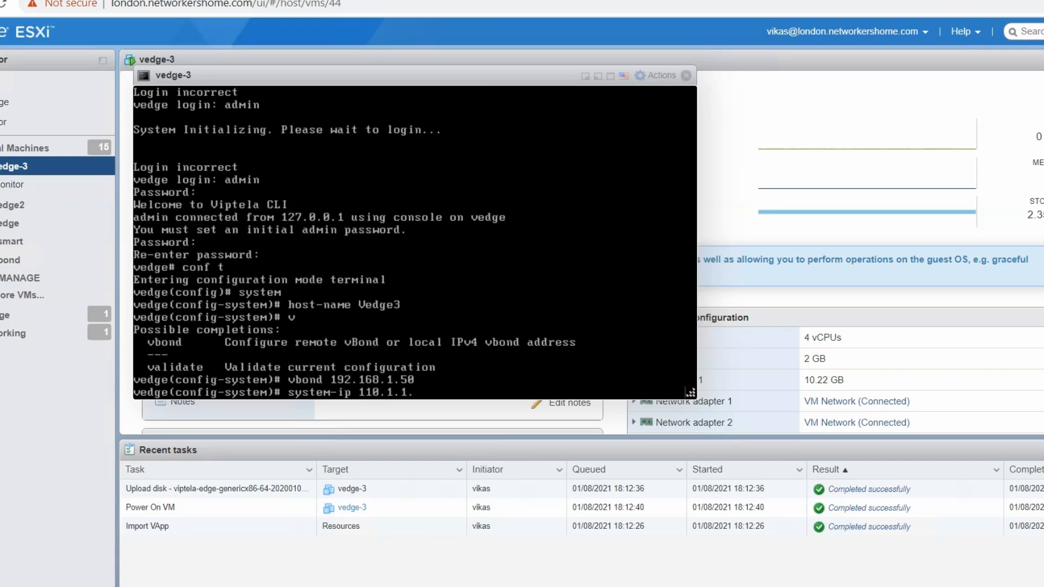
text(5)
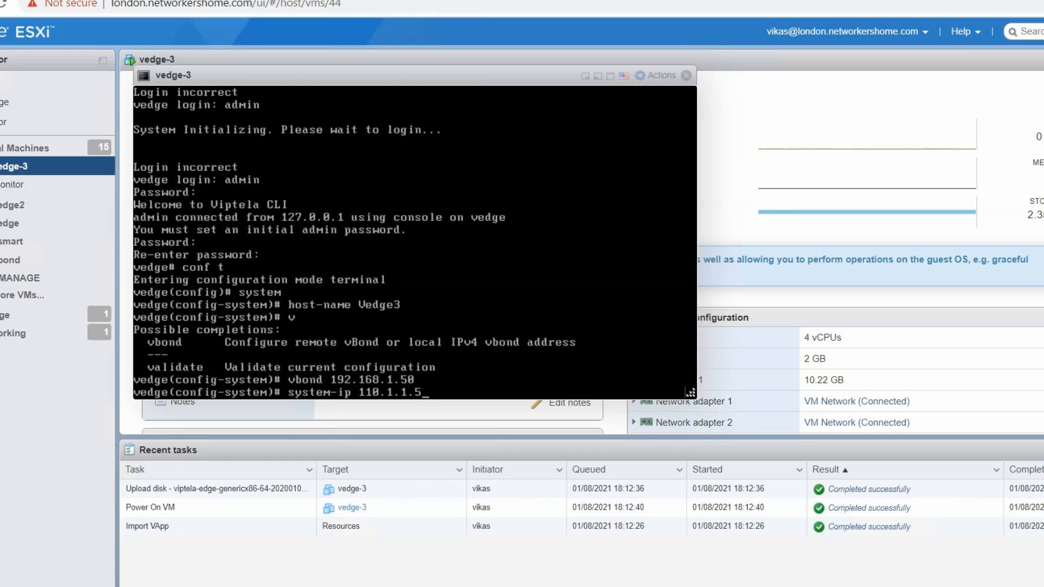
key(Return)
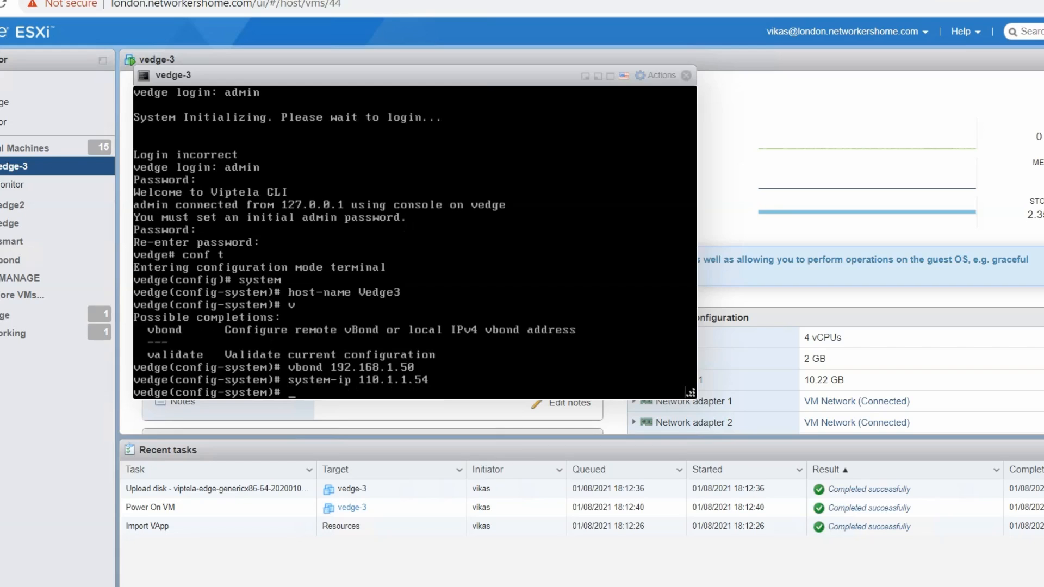
Set organization-name sdwan-nh and site-id 54.
text(organization-name)
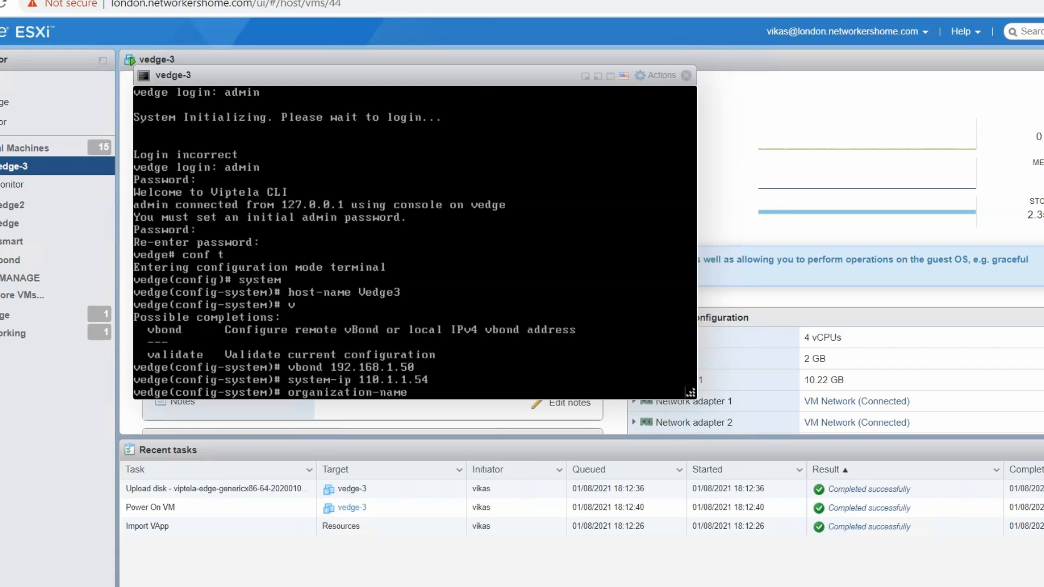
text(sdwan)
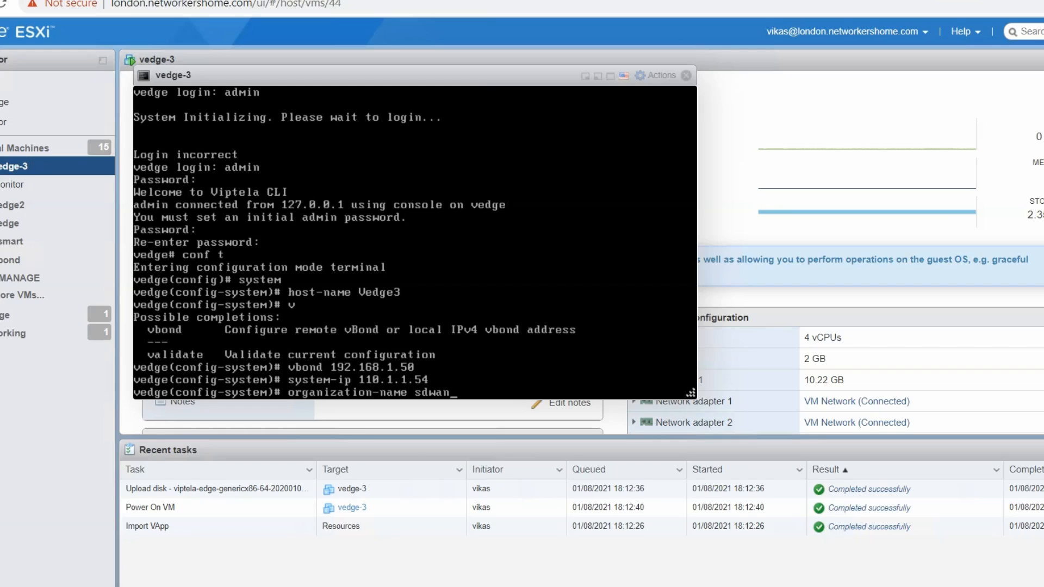
key(Return)
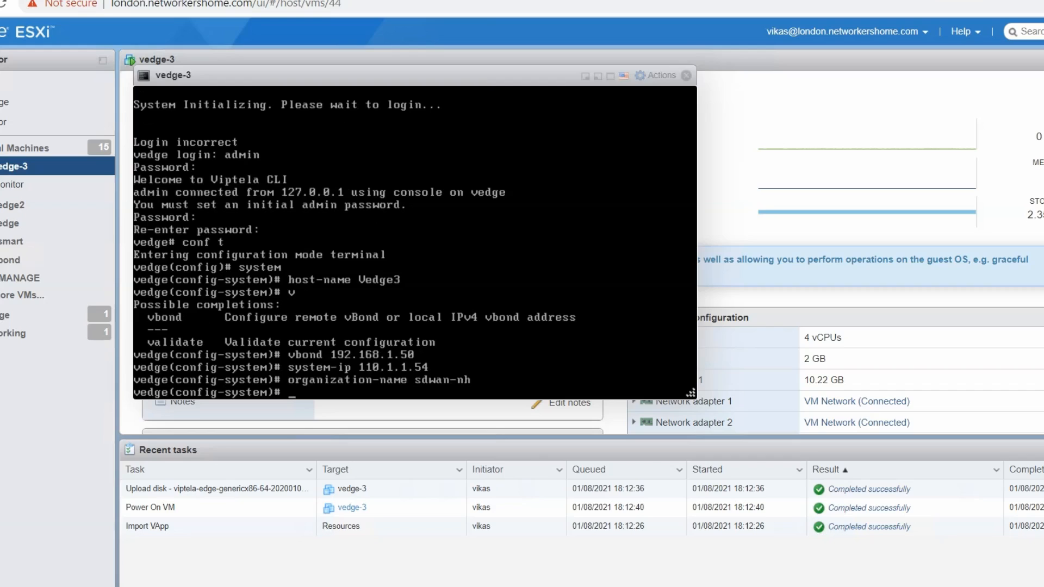
text(s)
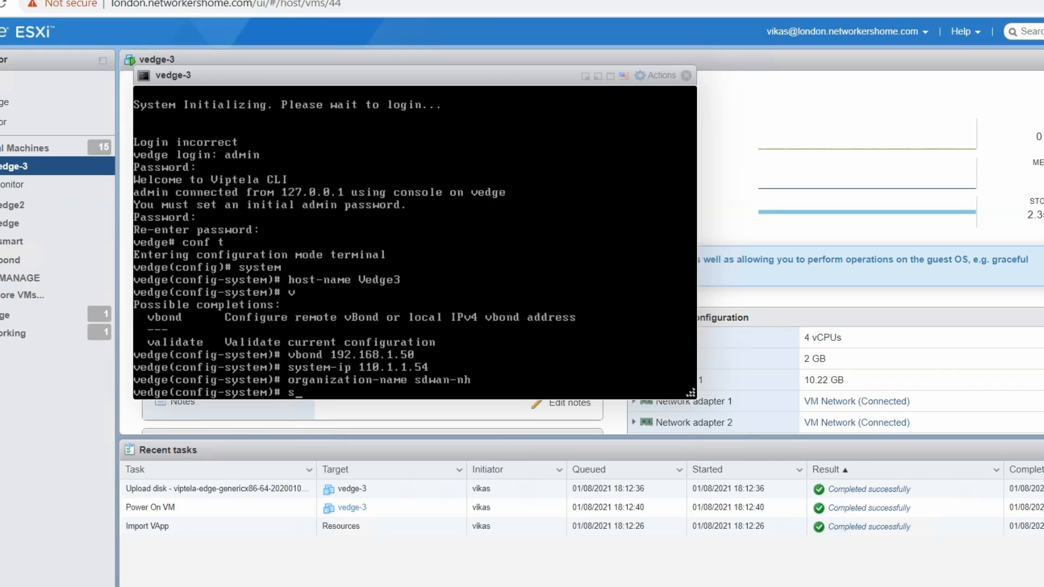
text(site-id 54)
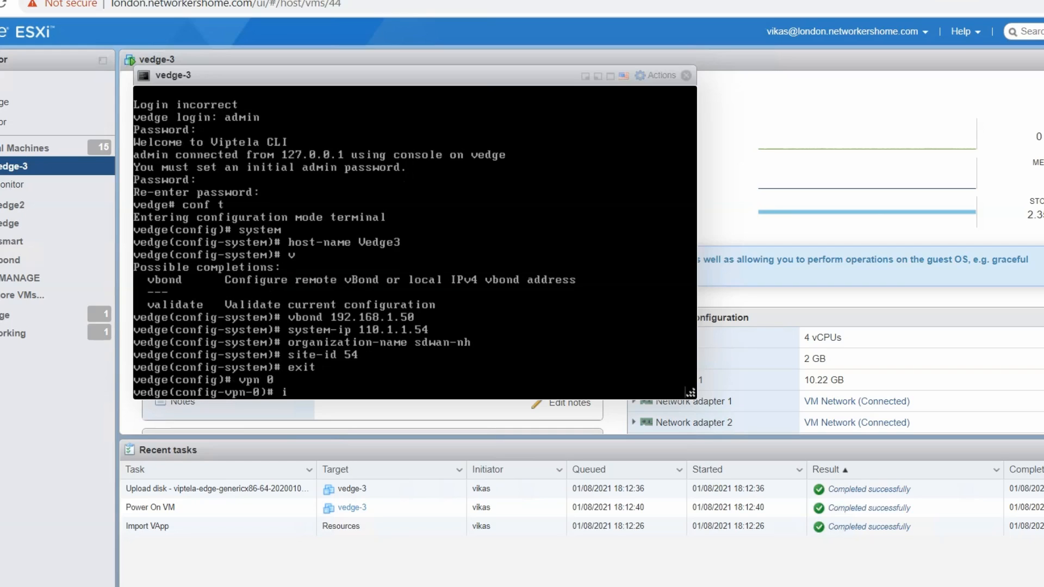
Give VPN 0 ge0/0 address 192.168.1.54/24 with NETCONF/SSH tunnel services, then commit and quit.
text(interface ge0/0)
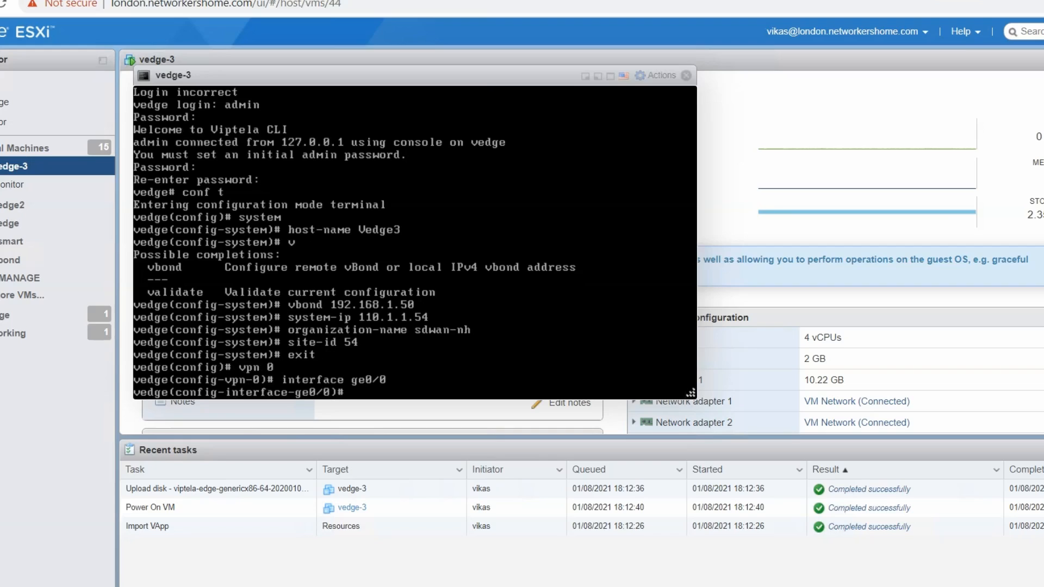
text(ip)
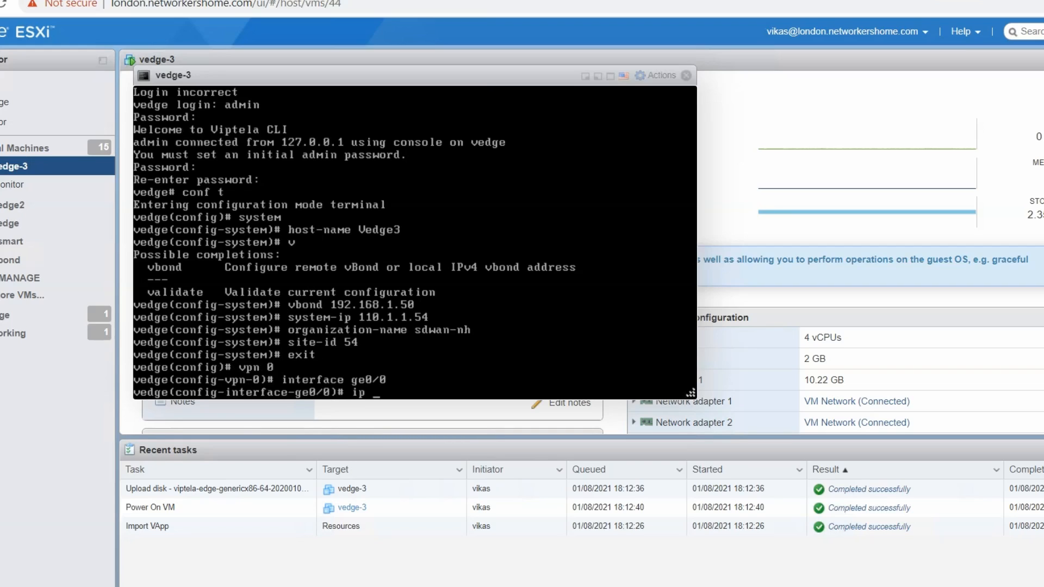
text(add 192.168.1.5)
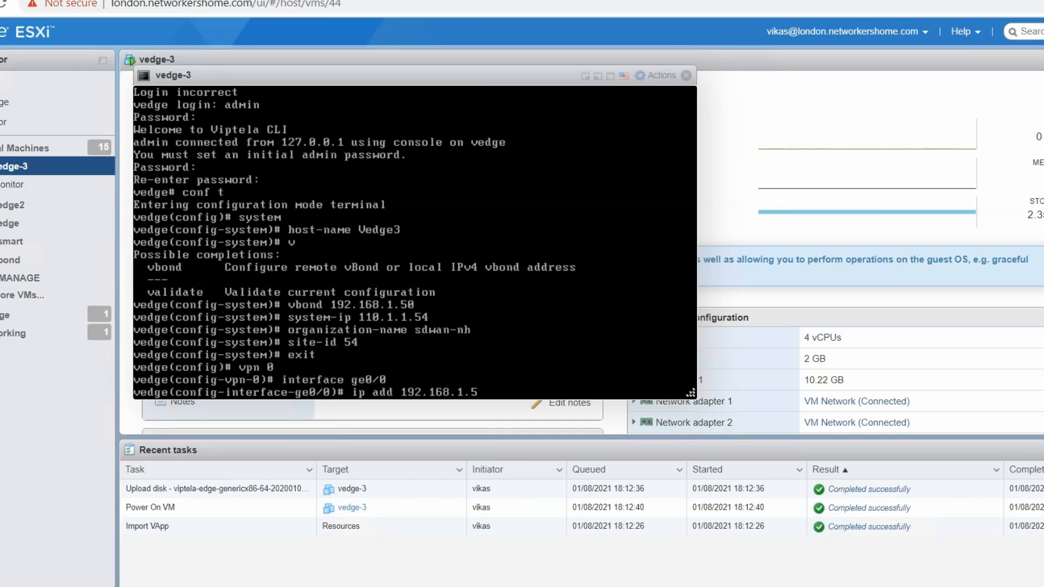
text(/24)
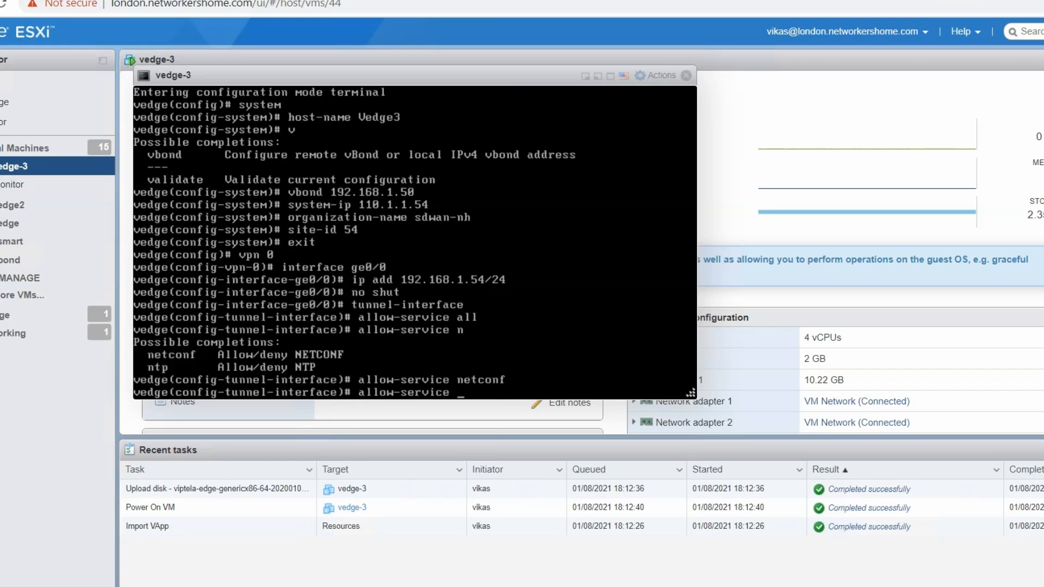
text(ssh)
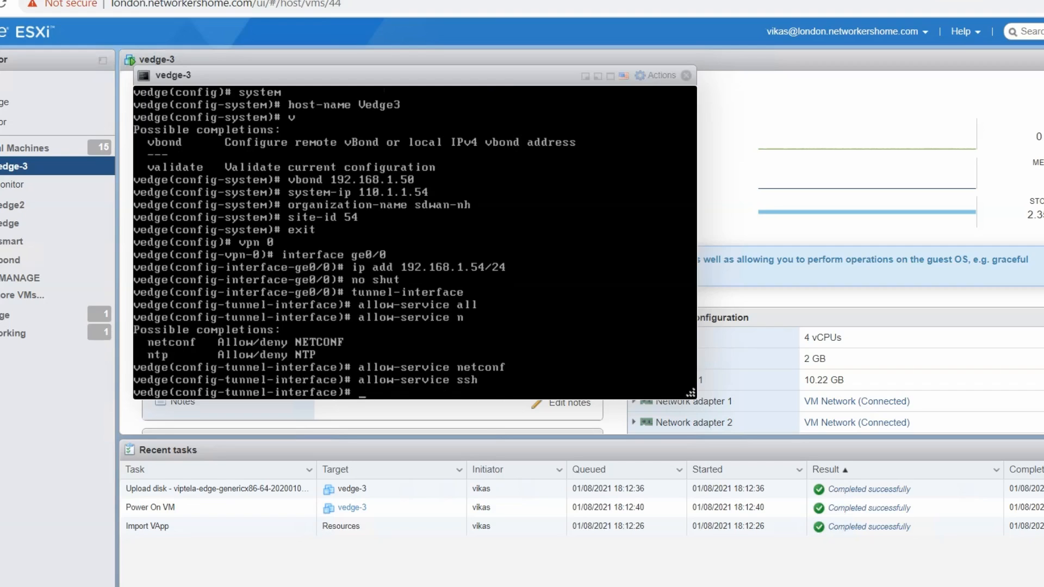
text(commit and-quit)
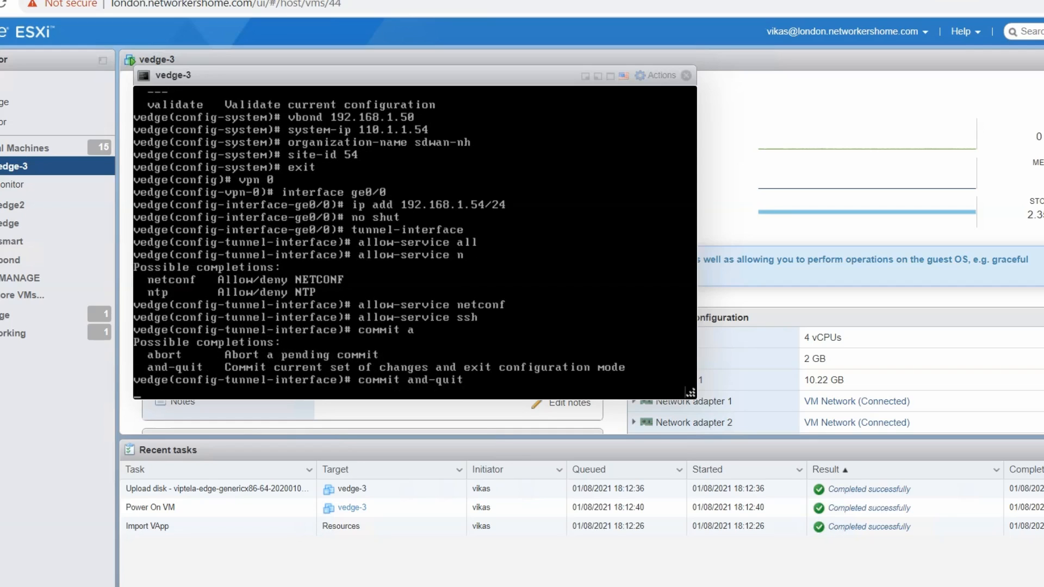
key(Return)
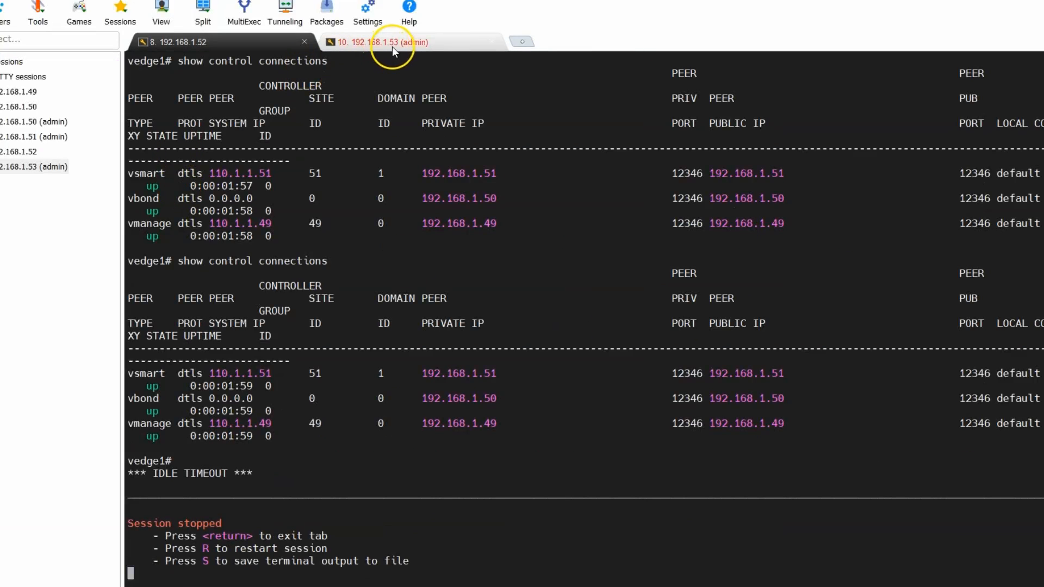
Create a MobaXterm SSH session to 192.168.1.54 as admin, declining to save the password.
click(523, 41)
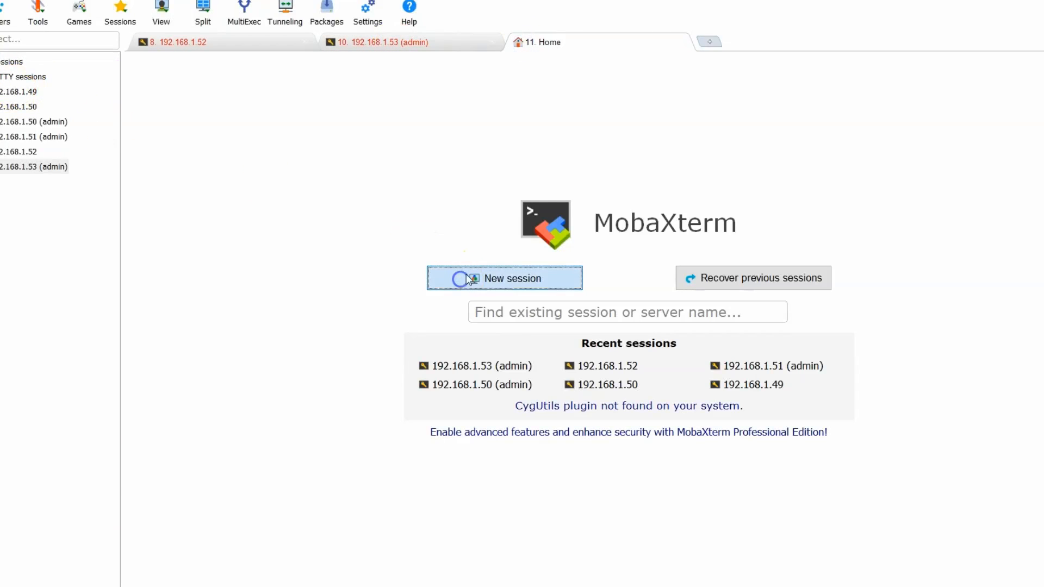
click(504, 278)
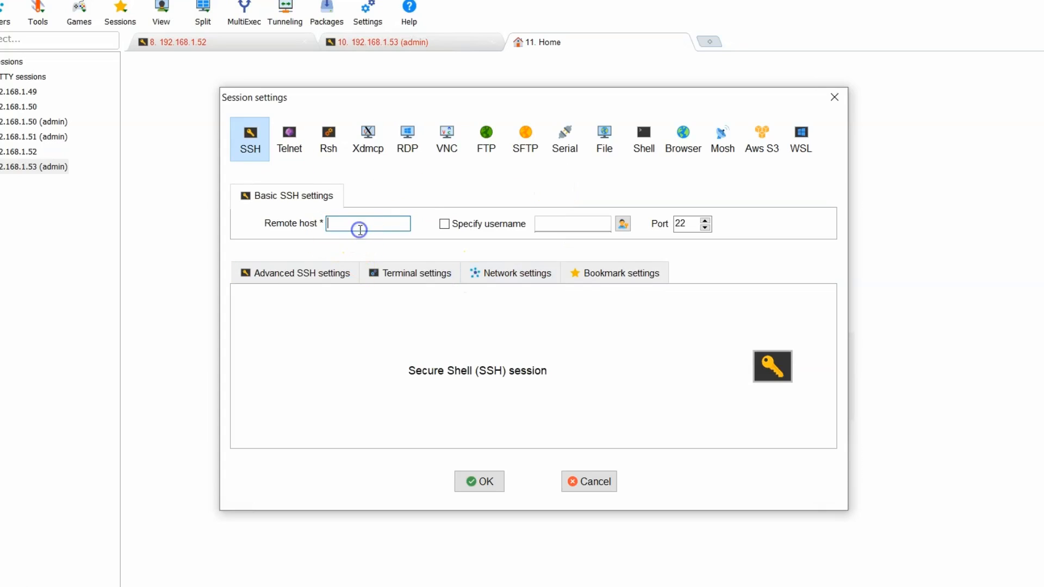
text(192.168.1.54)
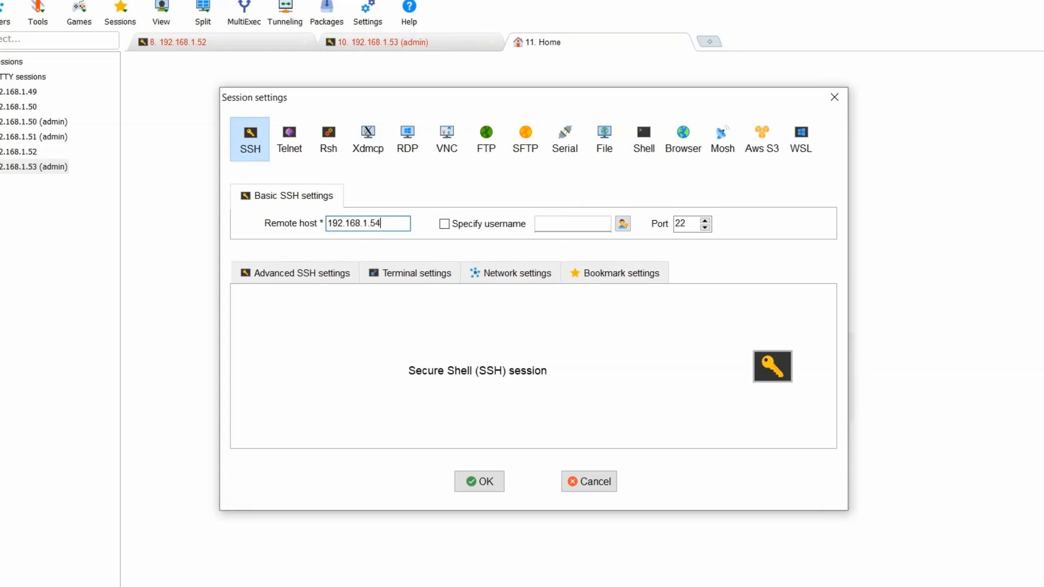
mouse_move(510, 224)
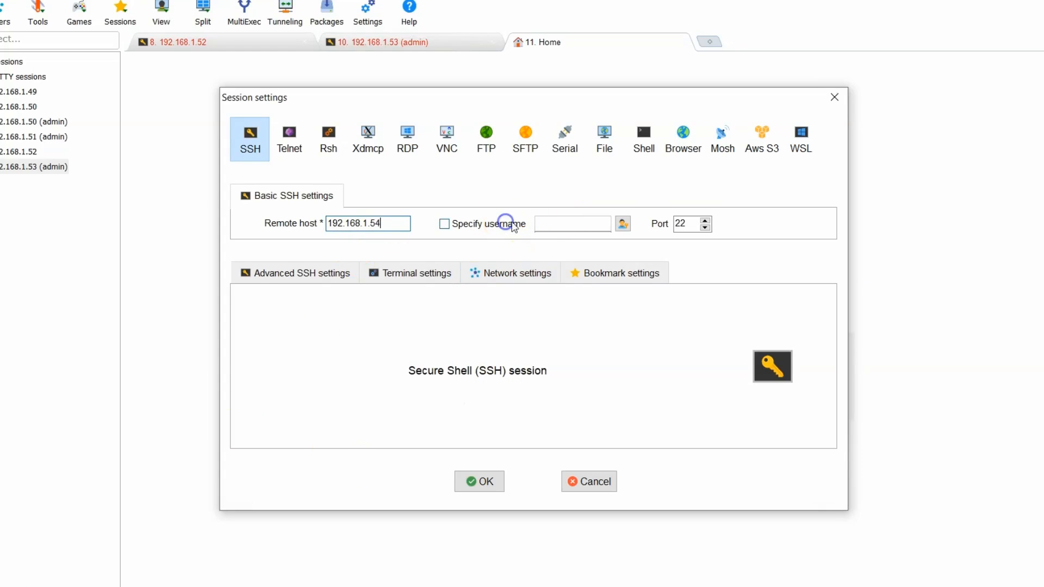
click(444, 223)
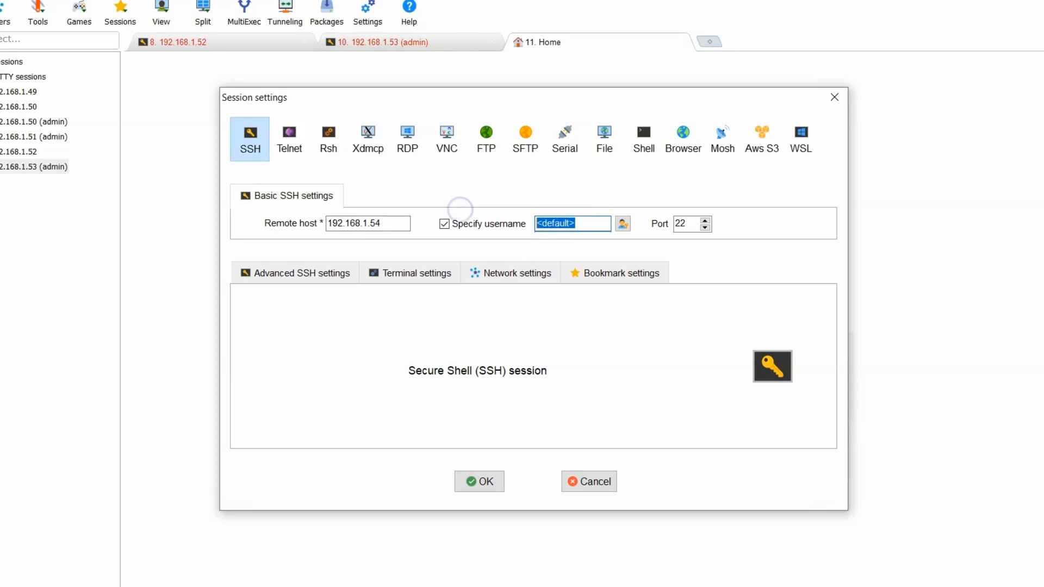
text(admin)
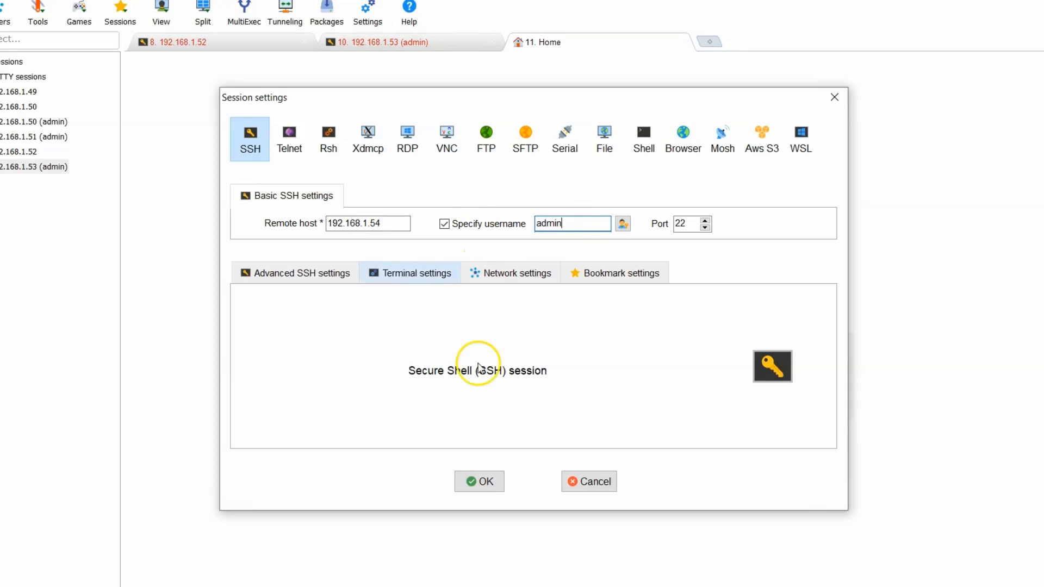
click(479, 481)
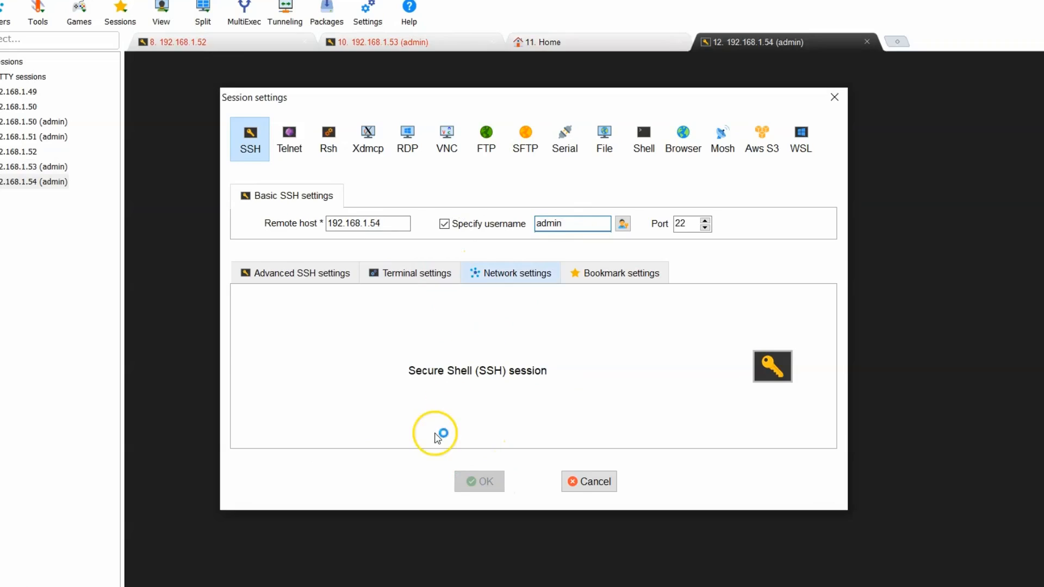
click(478, 481)
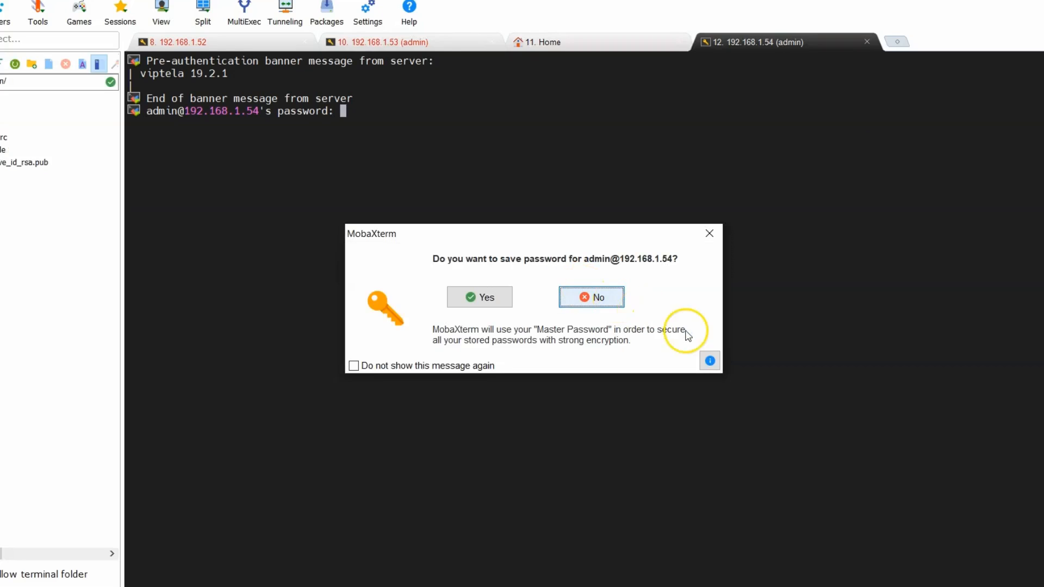
click(590, 297)
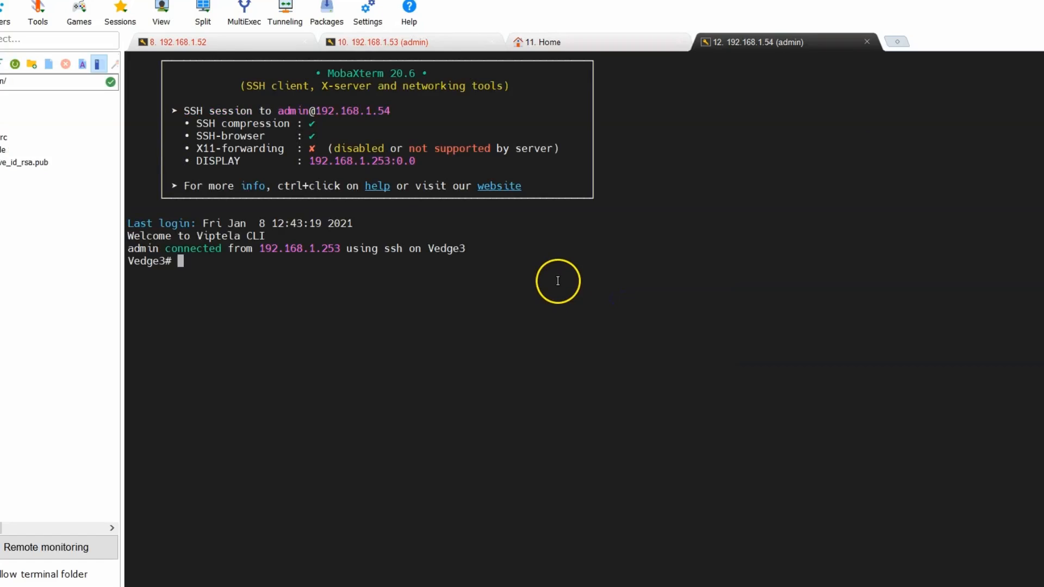
mouse_move(743, 297)
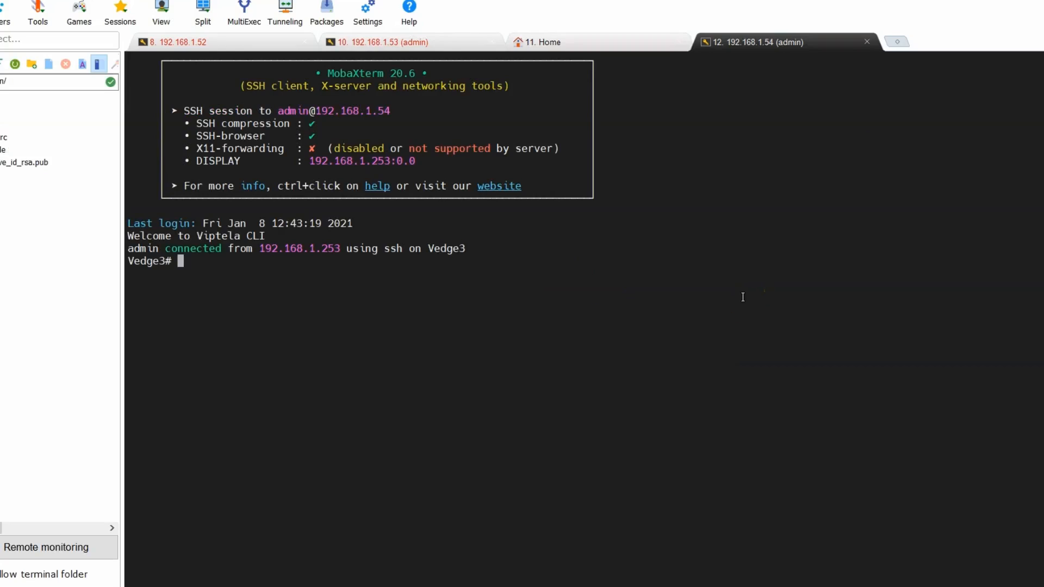
Run show run on Vedge3 and scroll through the output to (END).
text(show)
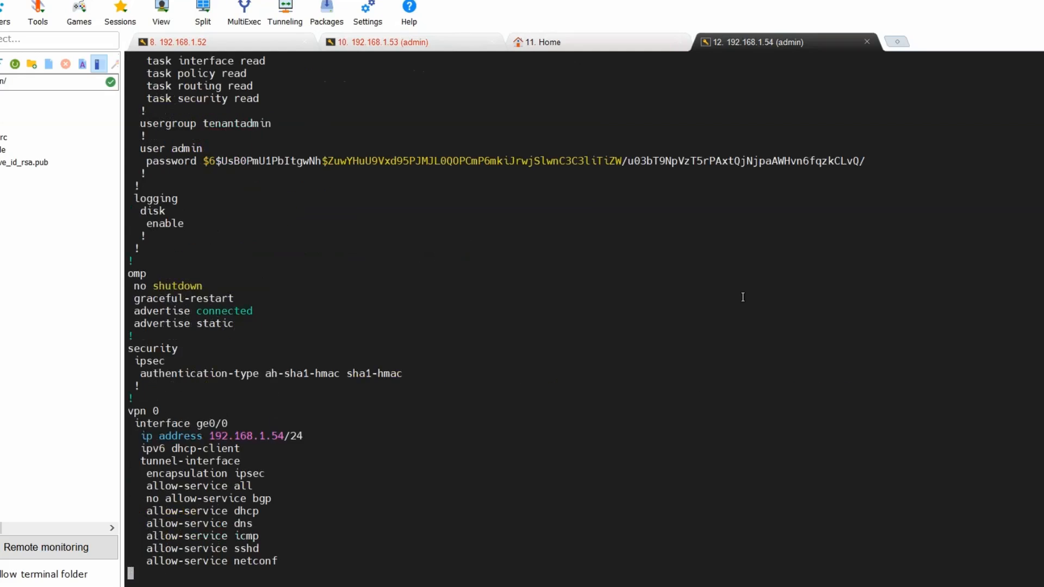
scroll(down, 3)
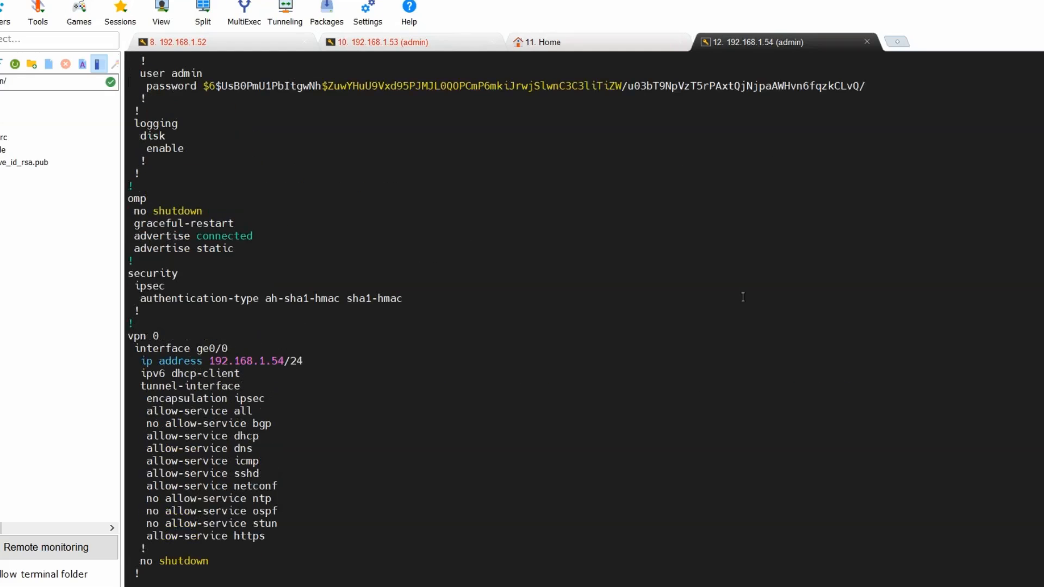
scroll(up, 3)
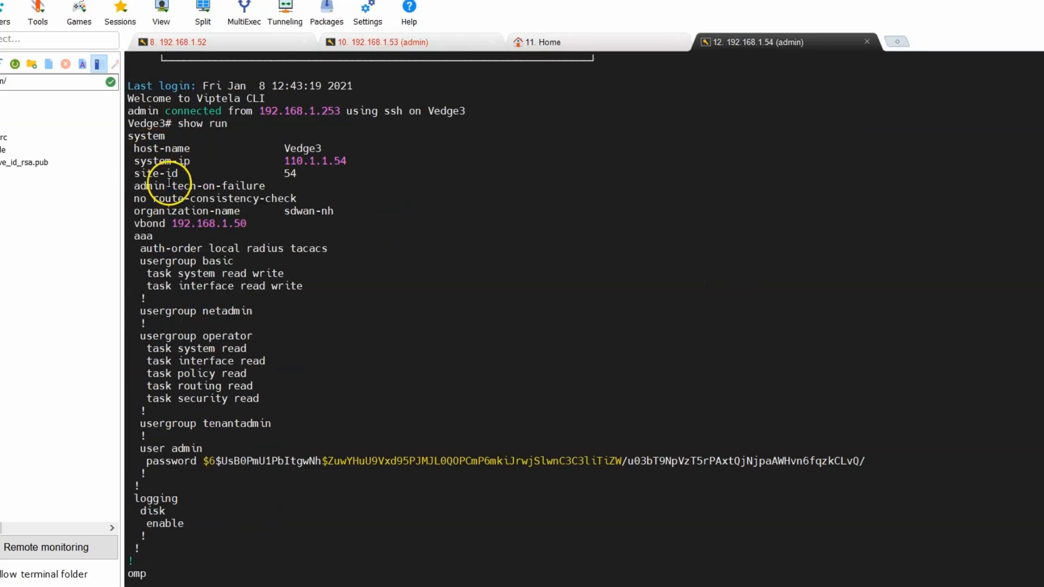
scroll(down, 3)
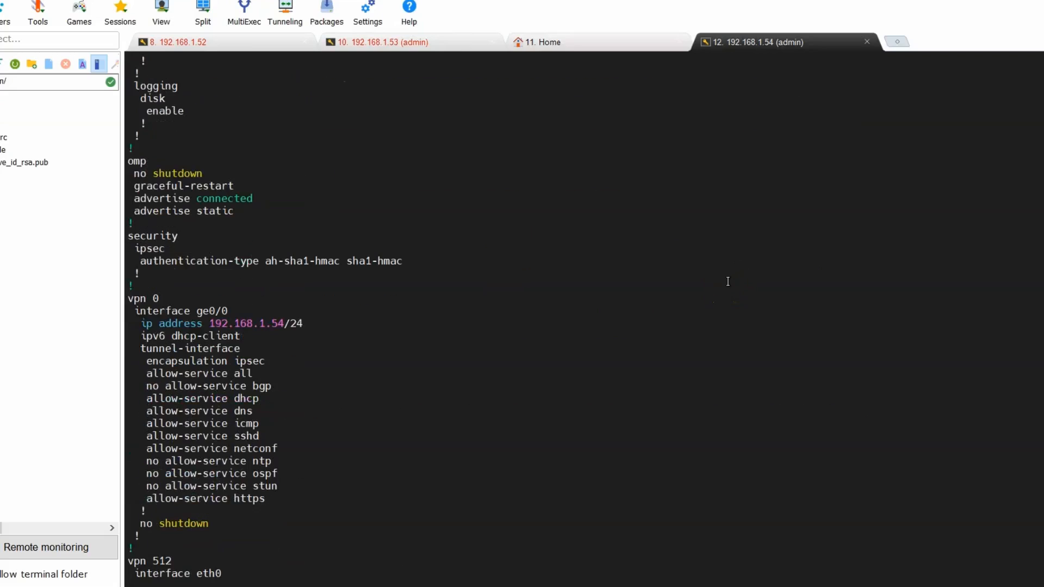
scroll(down, 3)
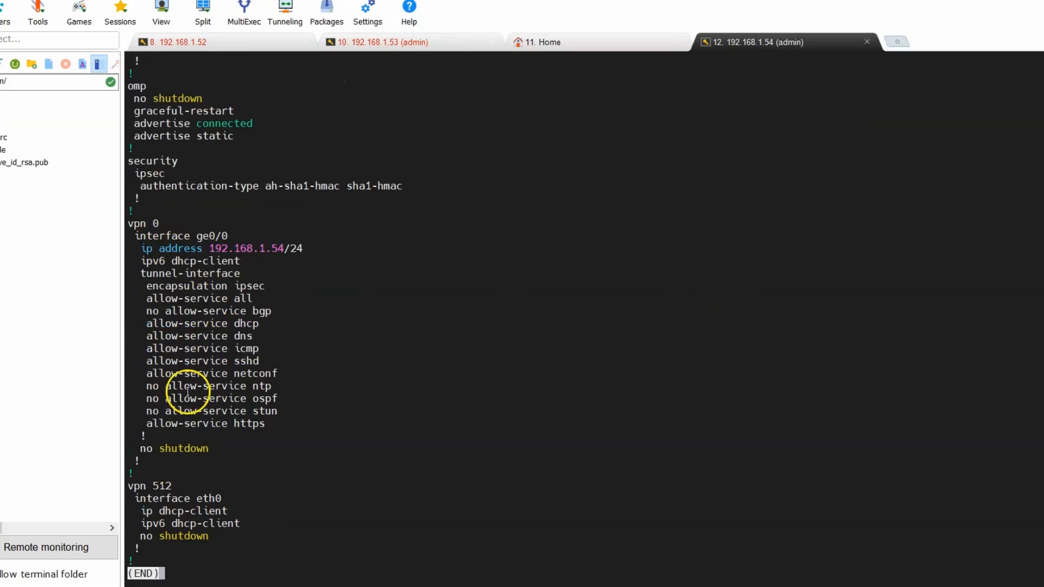
mouse_move(653, 325)
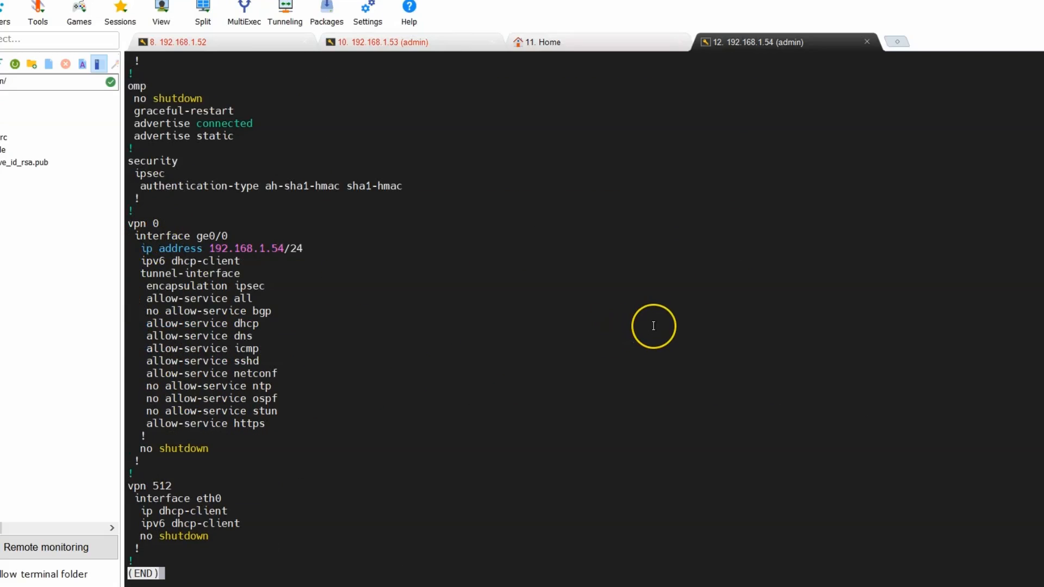
Run show control connections and show certificate installed on Vedge3, both returning nothing.
text(show con)
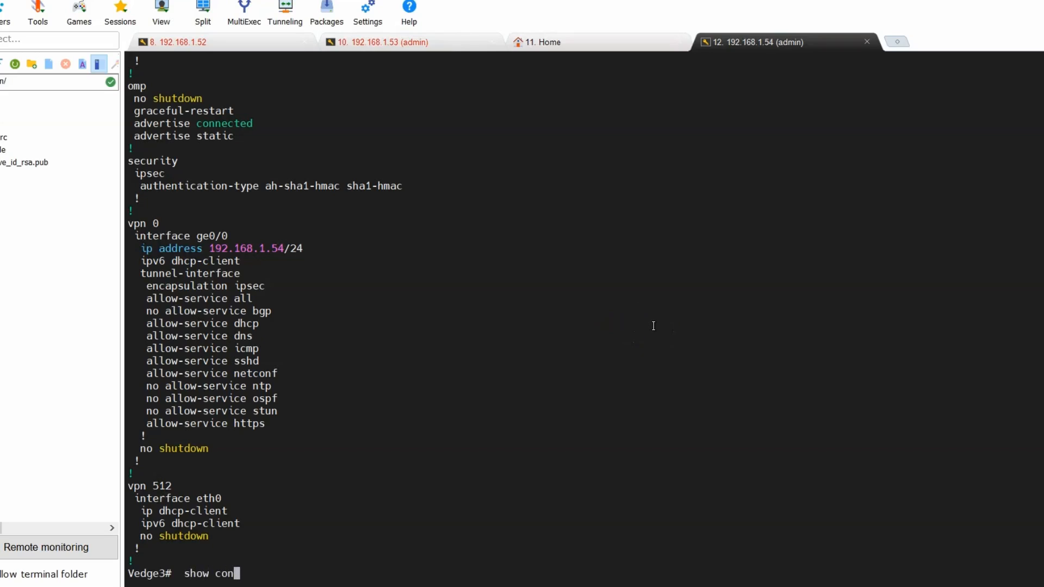
text(trol connections)
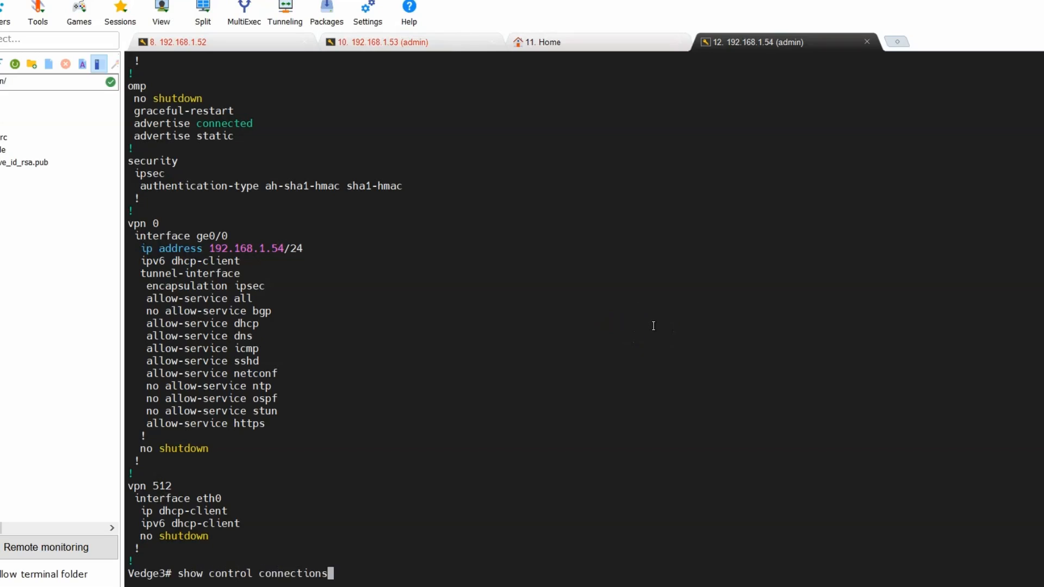
key(Return)
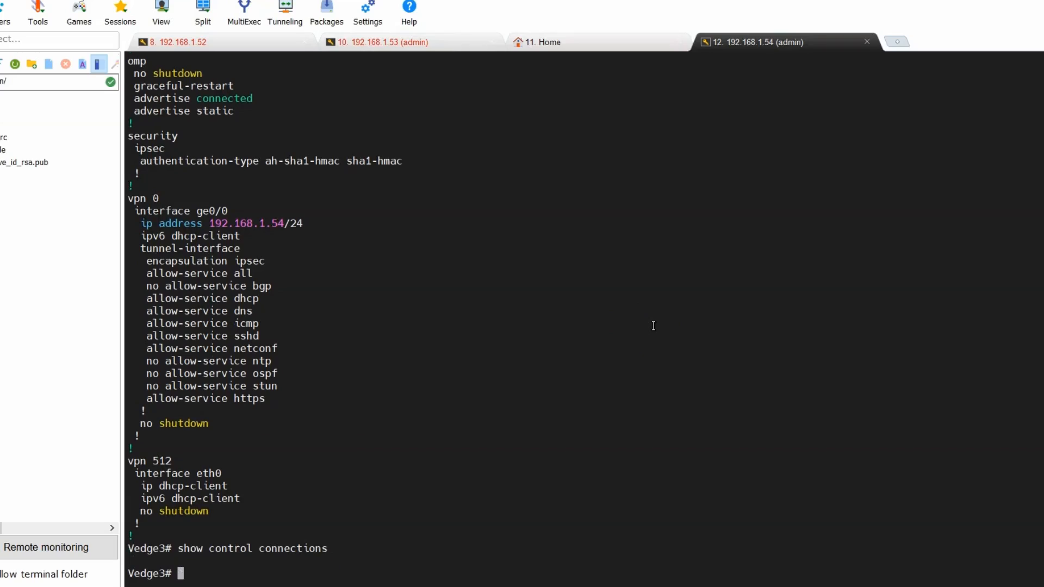
text(show c)
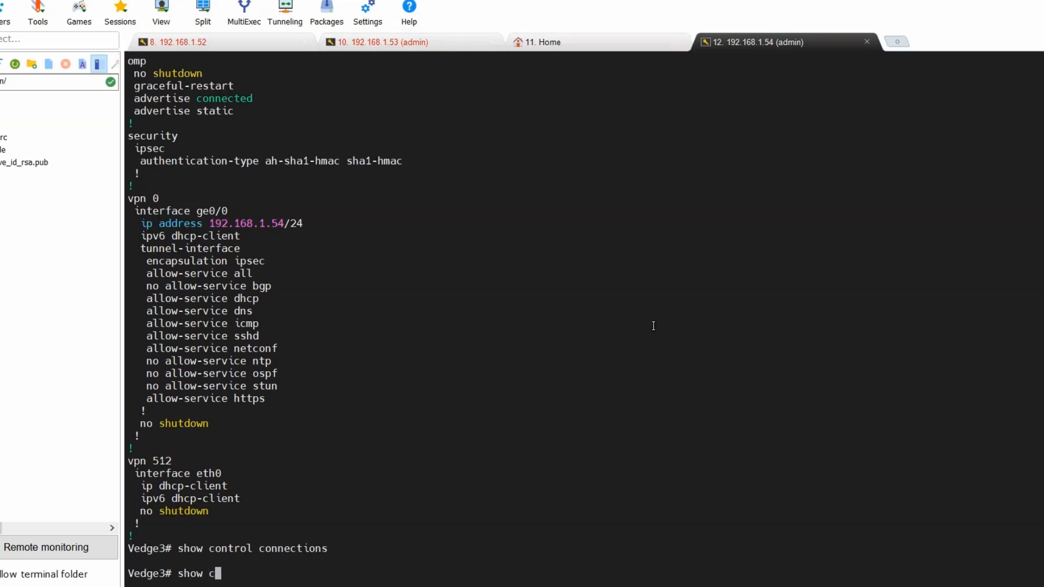
text(ertificate installed)
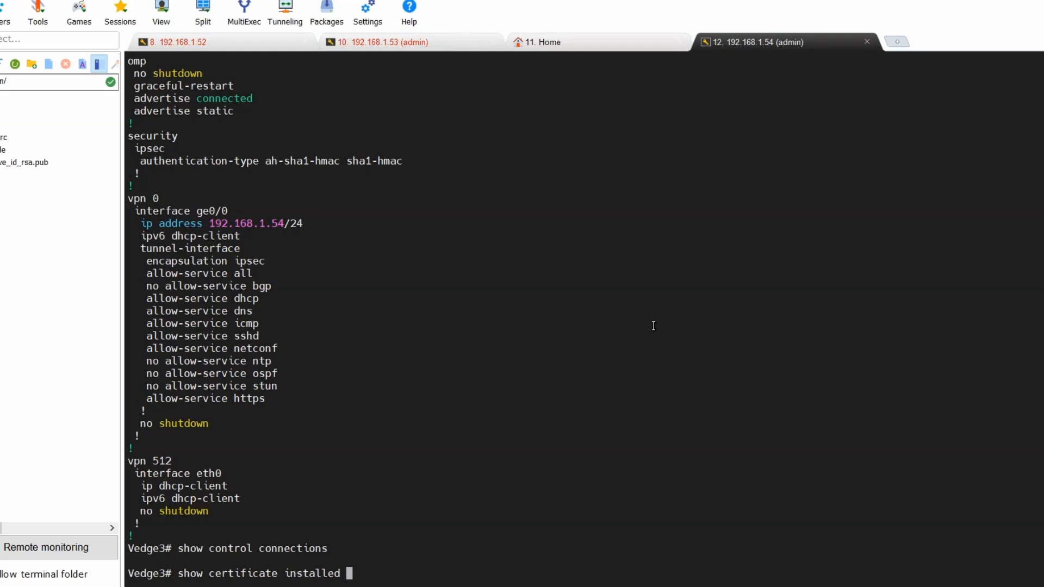
key(Return)
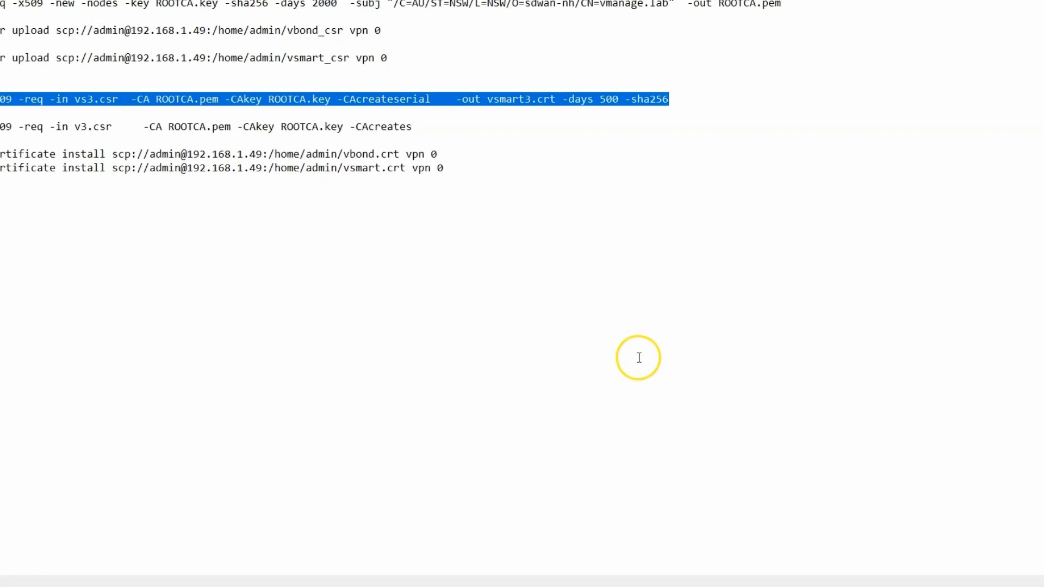
mouse_move(694, 70)
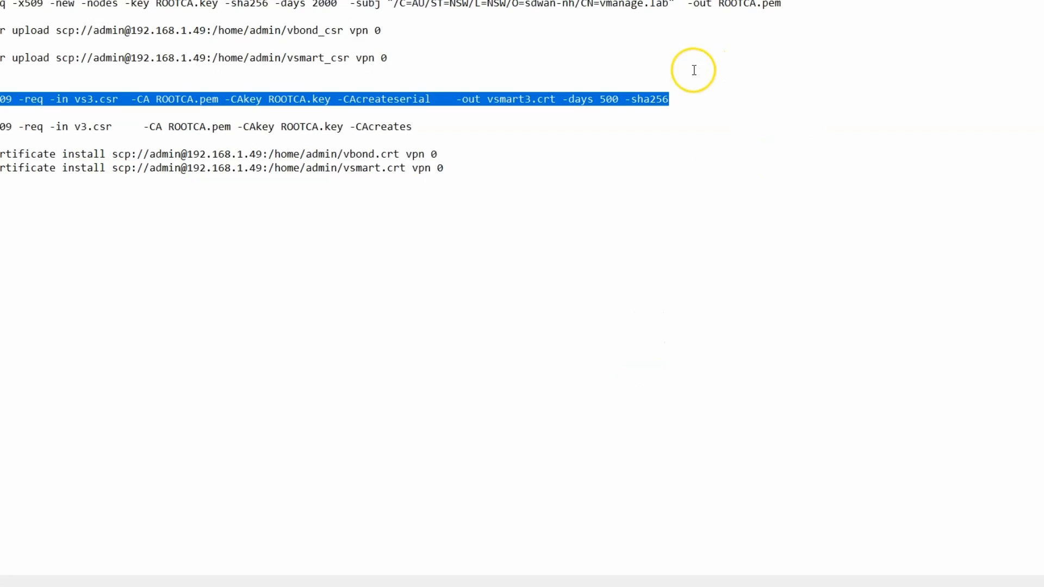
mouse_move(529, 107)
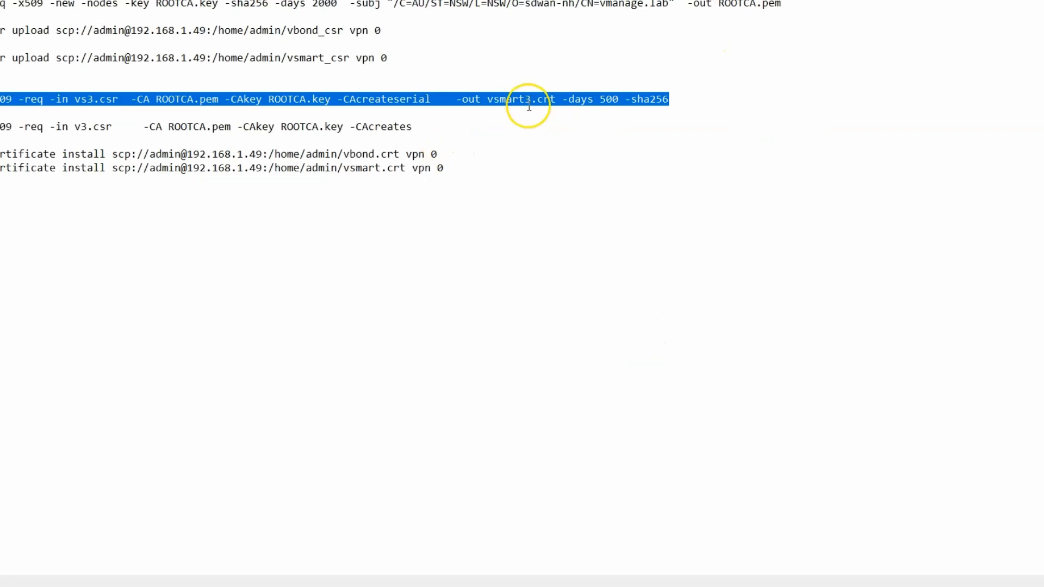
click(752, 41)
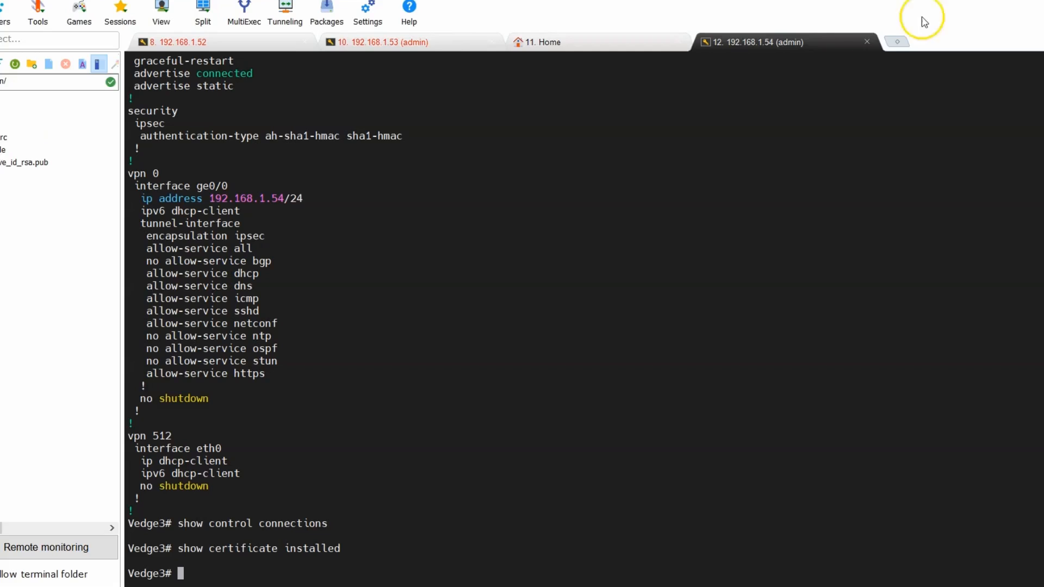
mouse_move(573, 465)
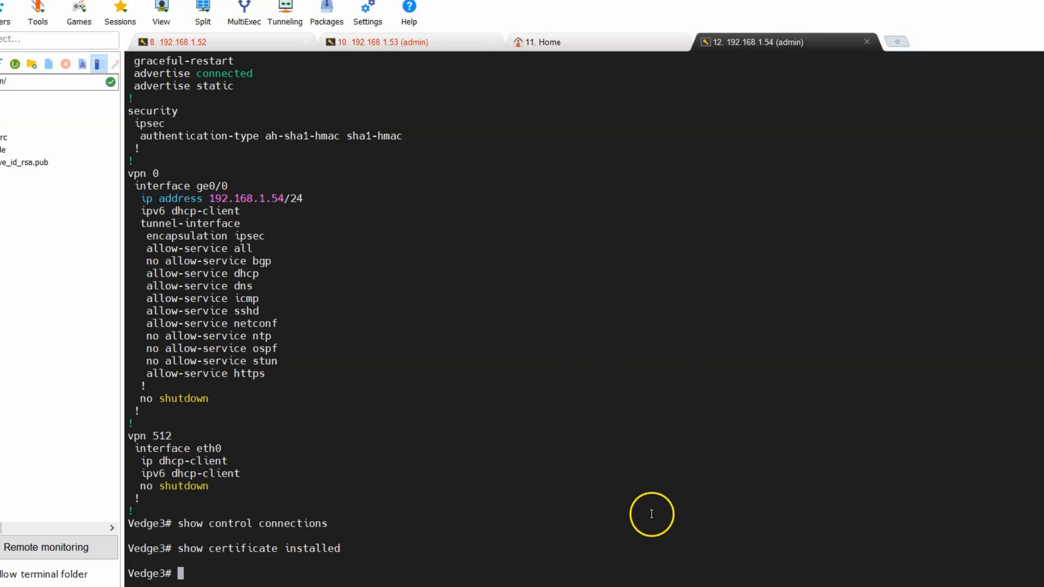
mouse_move(650, 203)
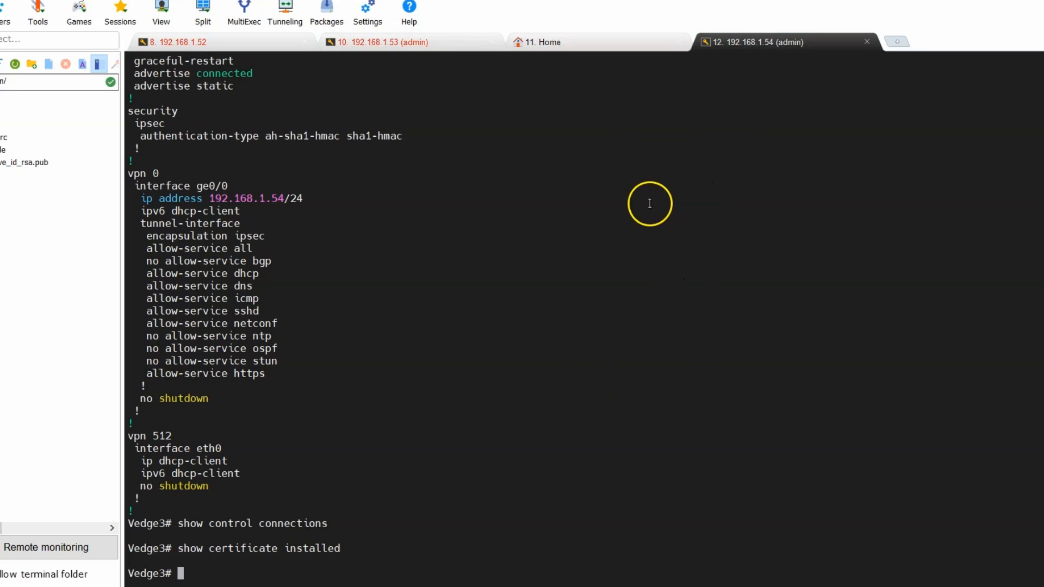
Paste and run the VPN 0 root-cert-chain install of ROOTCA.pem from 192.168.1.49 on Vedge3.
right_click(650, 203)
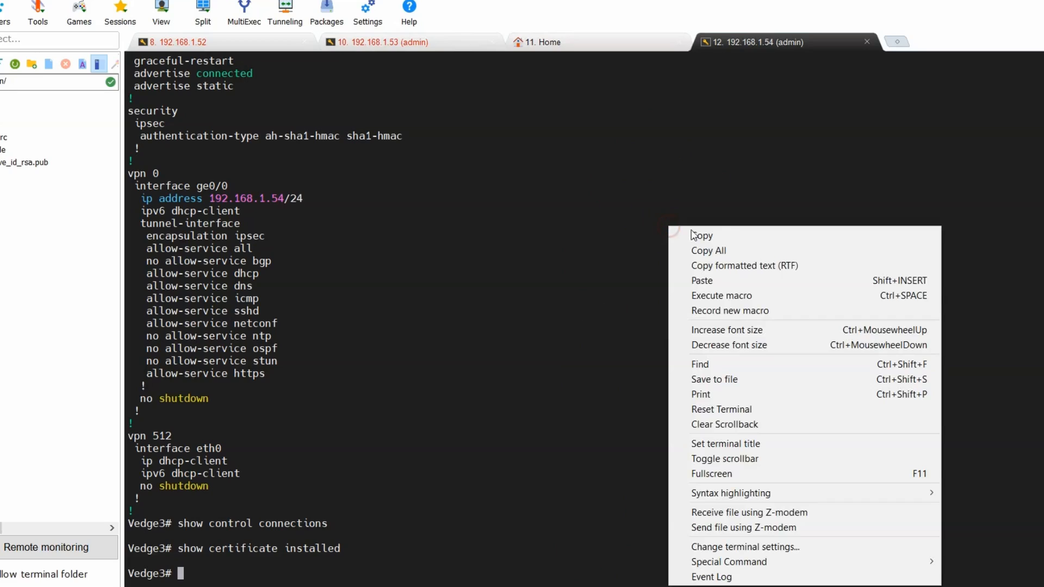
click(701, 281)
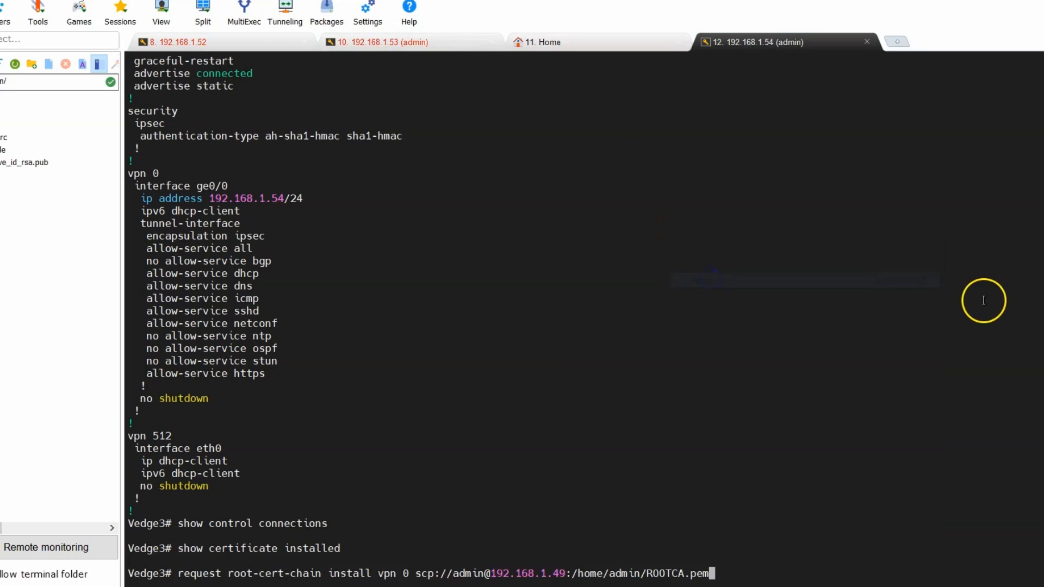
key(Return)
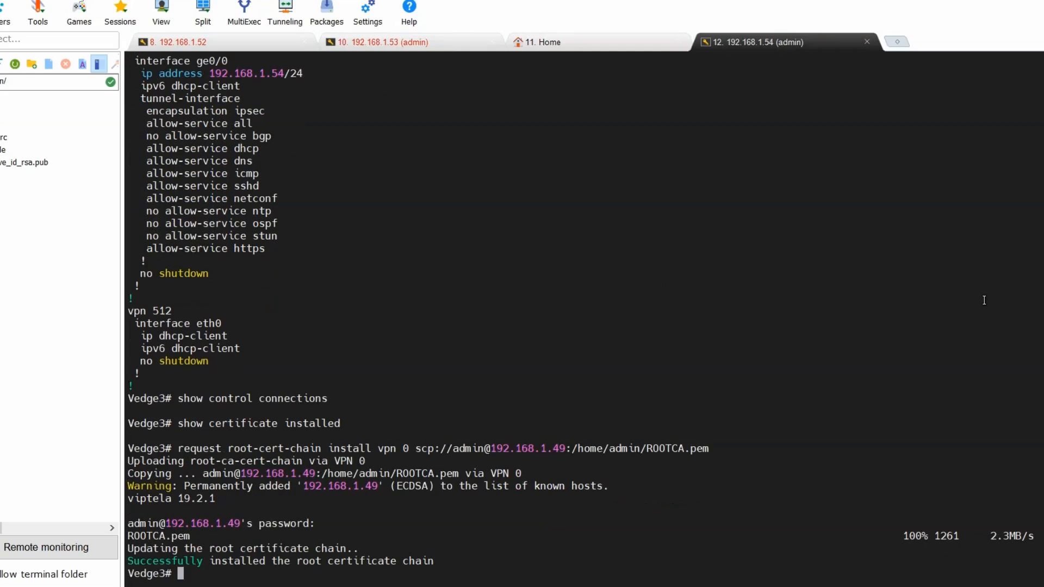
mouse_move(293, 528)
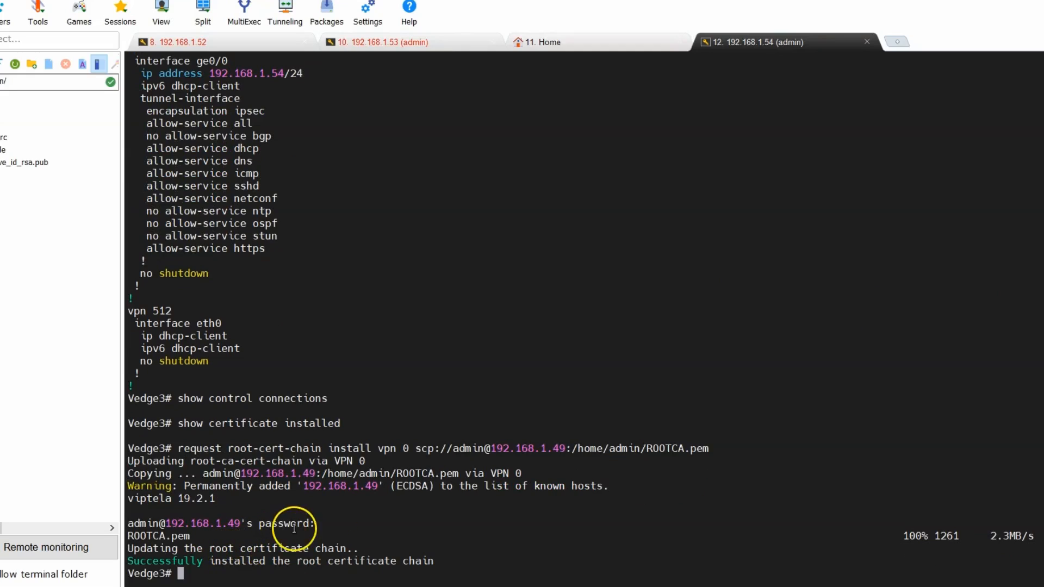
mouse_move(753, 473)
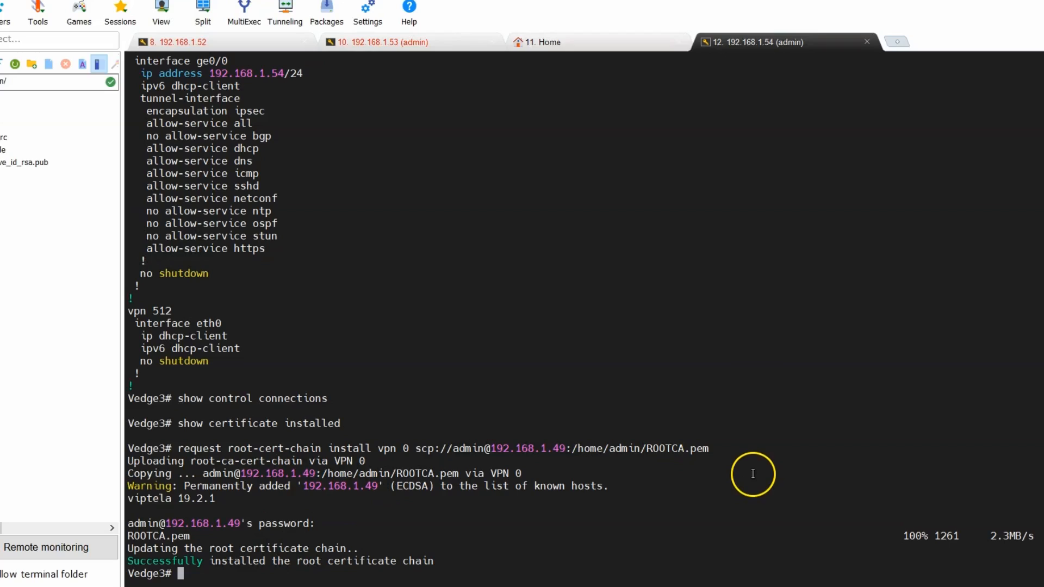
mouse_move(796, 326)
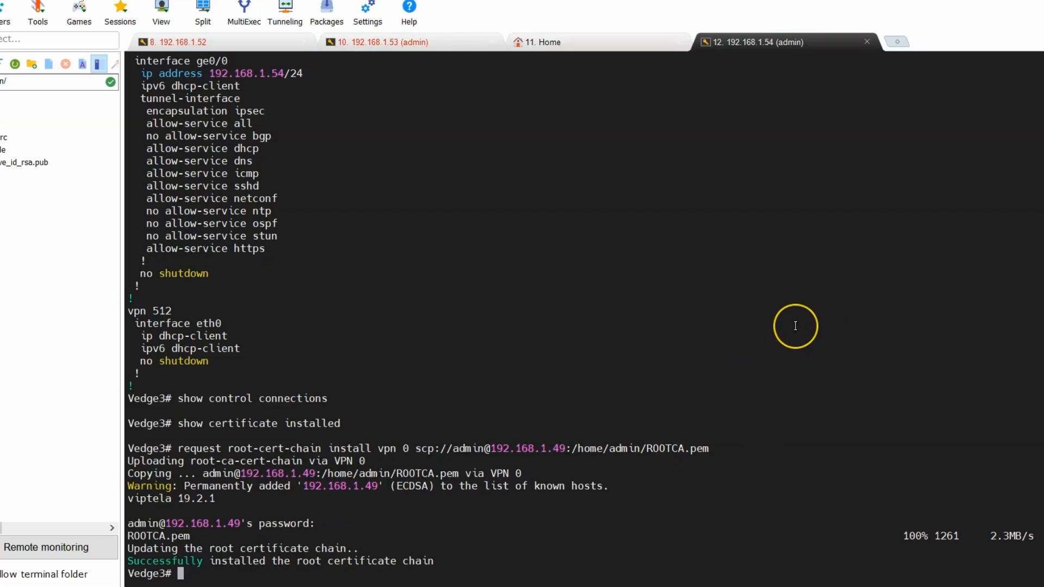
text(request)
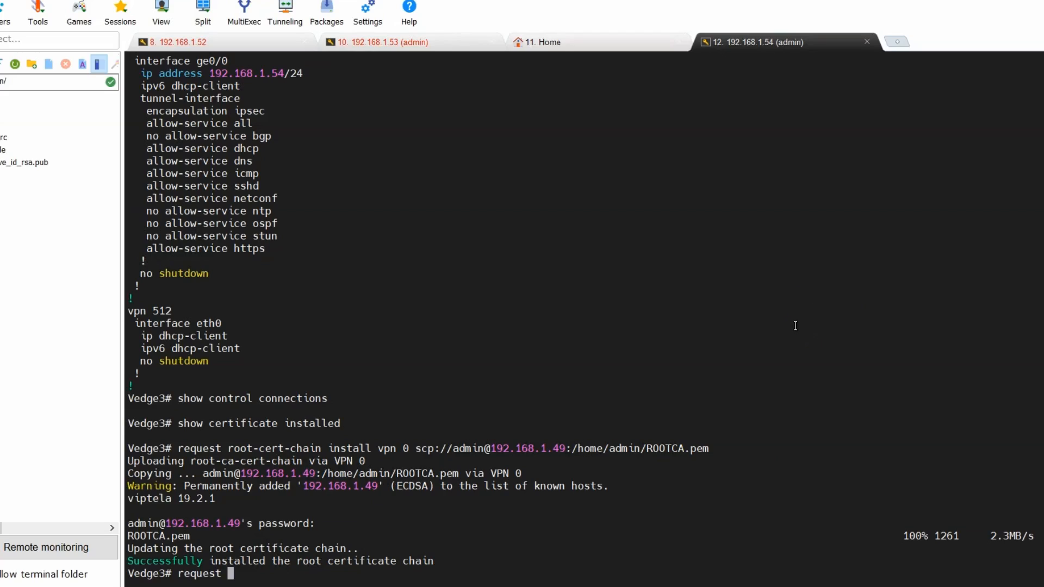
Type 'request vedge-cloud activate chassis-number' at the Vedge3 prompt.
text(vedge-cloud)
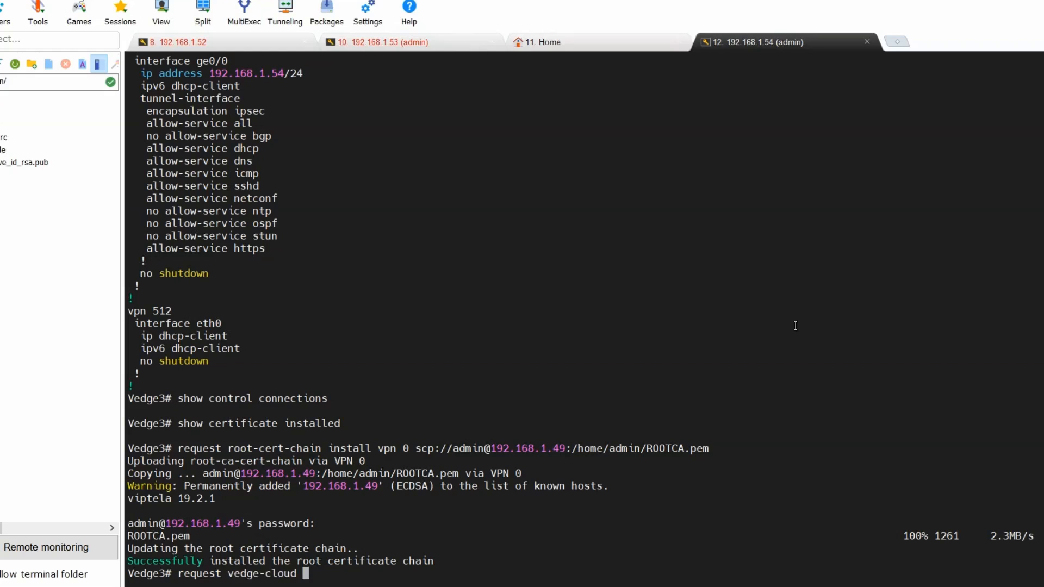
text(activate ch)
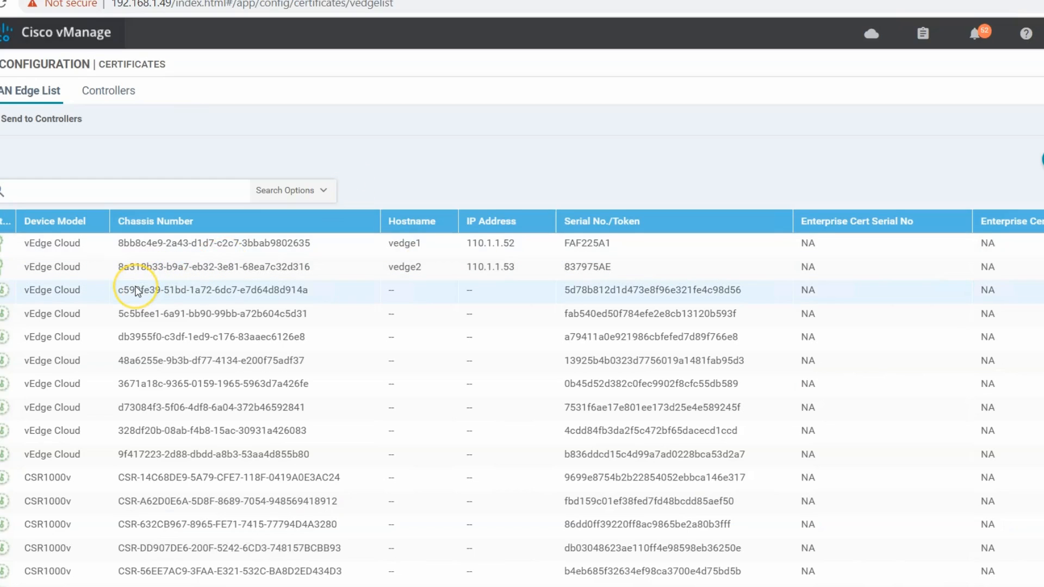
mouse_move(396, 253)
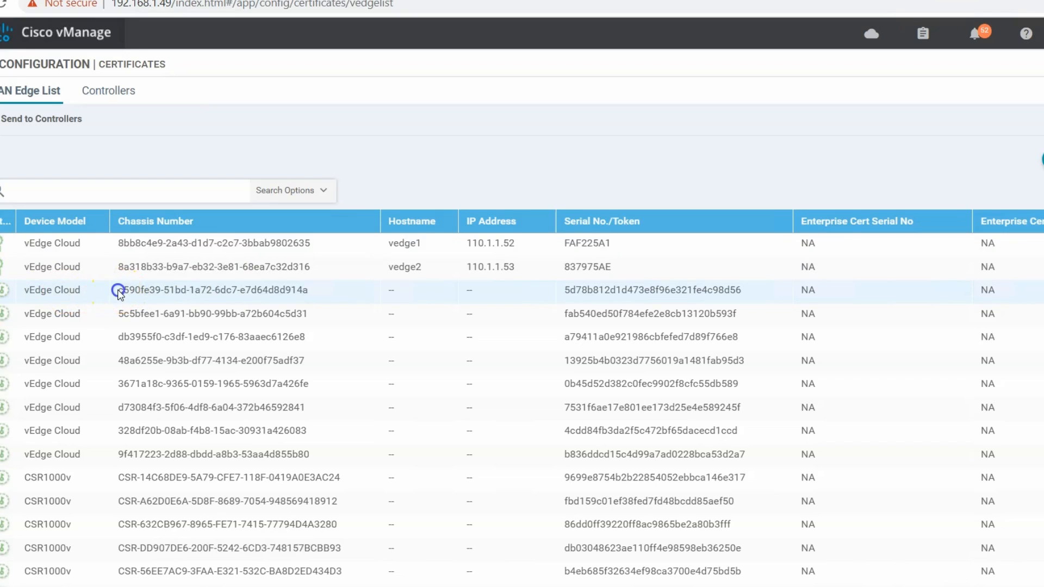
double_click(211, 290)
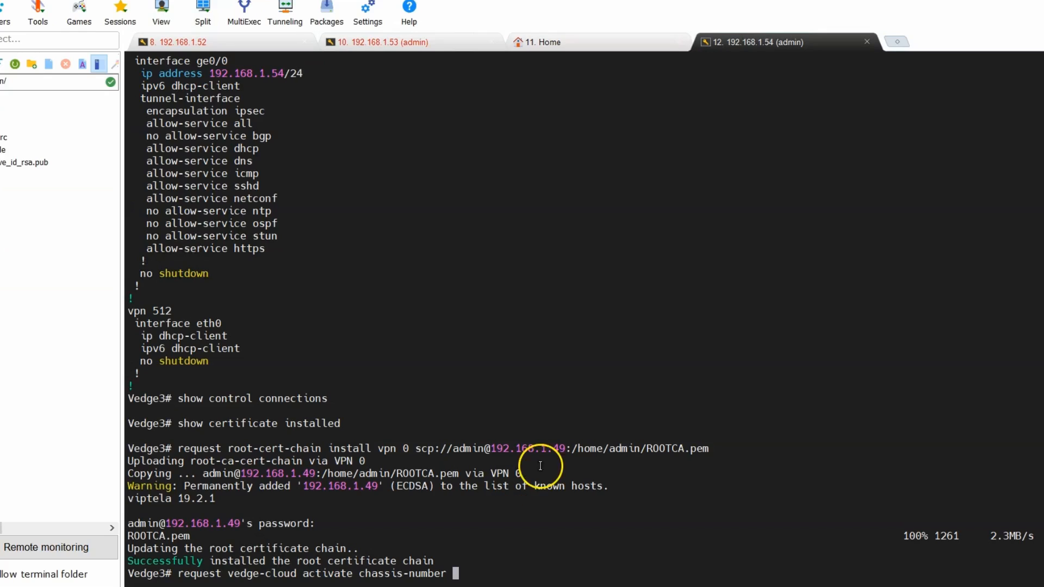
Paste chassis number c590fe39-51bd-1a72-6dc7-e7d64d8d914a into the activate command and add the token keyword.
right_click(540, 465)
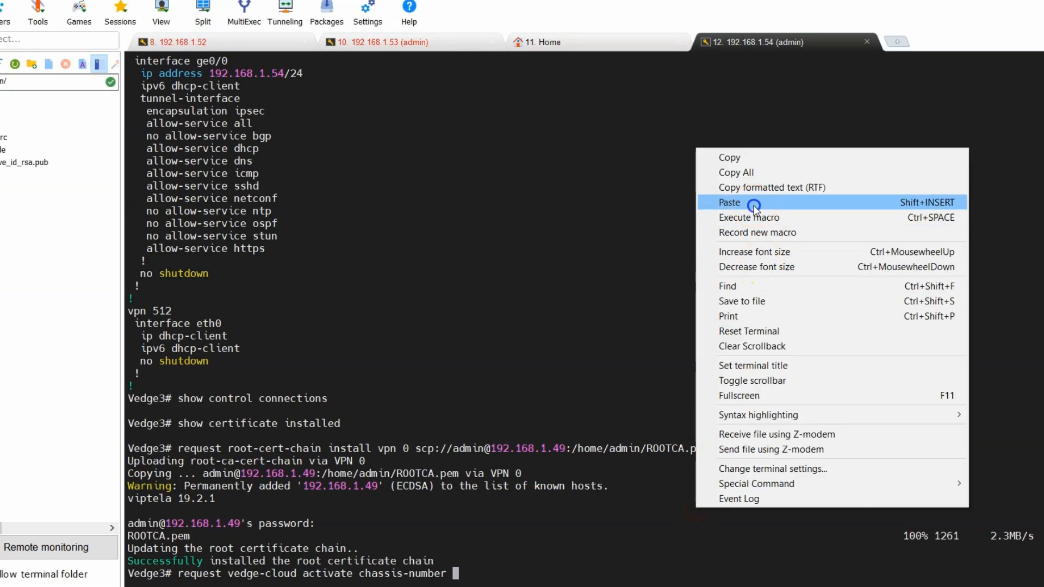
click(729, 202)
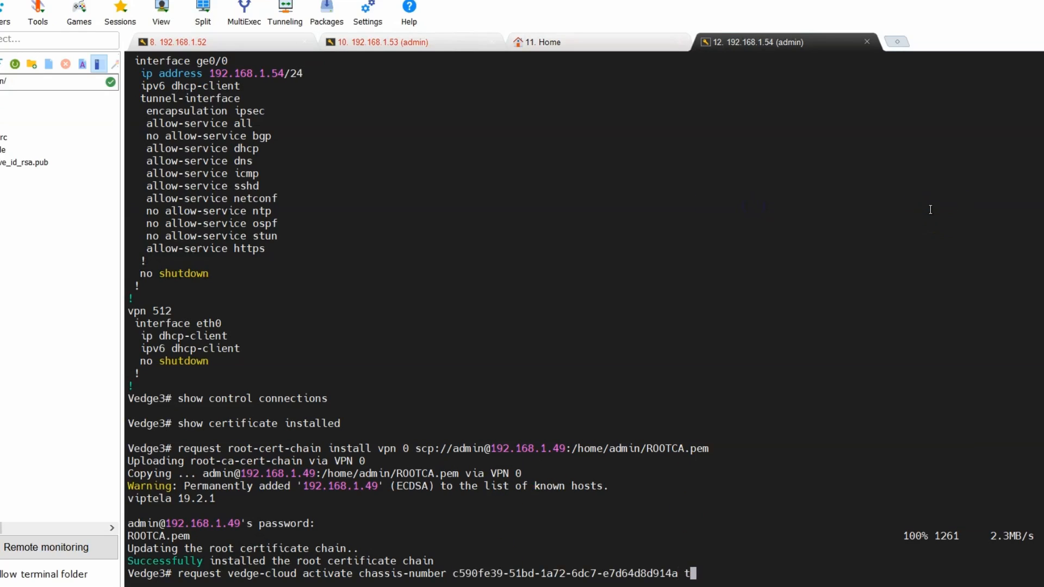
text(oken)
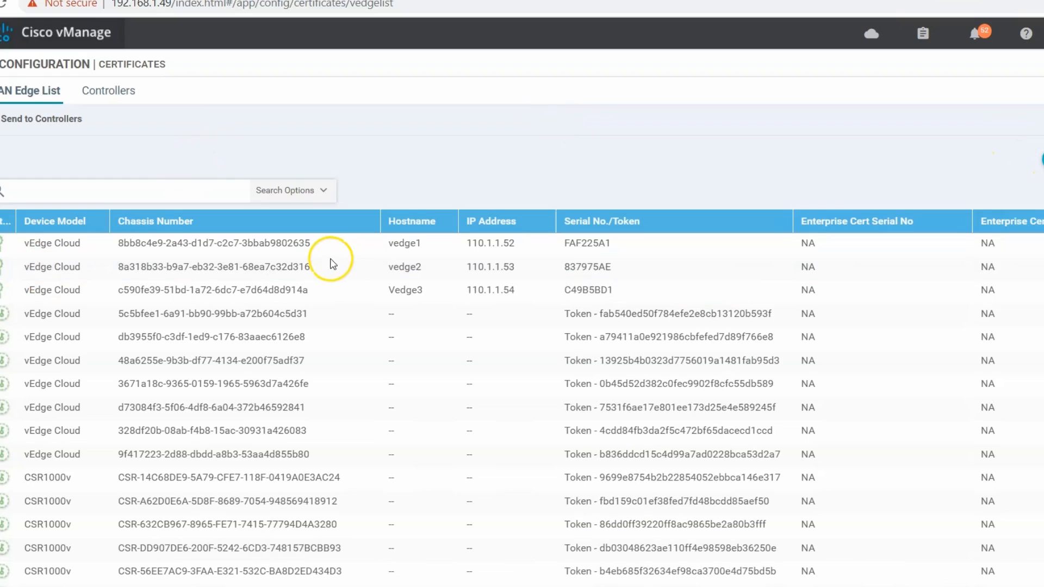
mouse_move(5, 290)
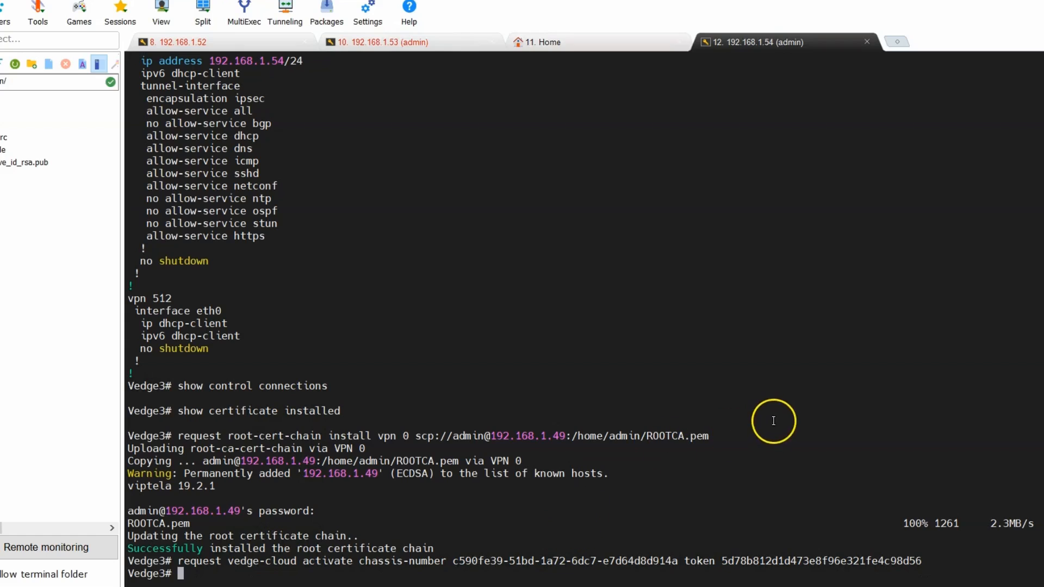
mouse_move(215, 507)
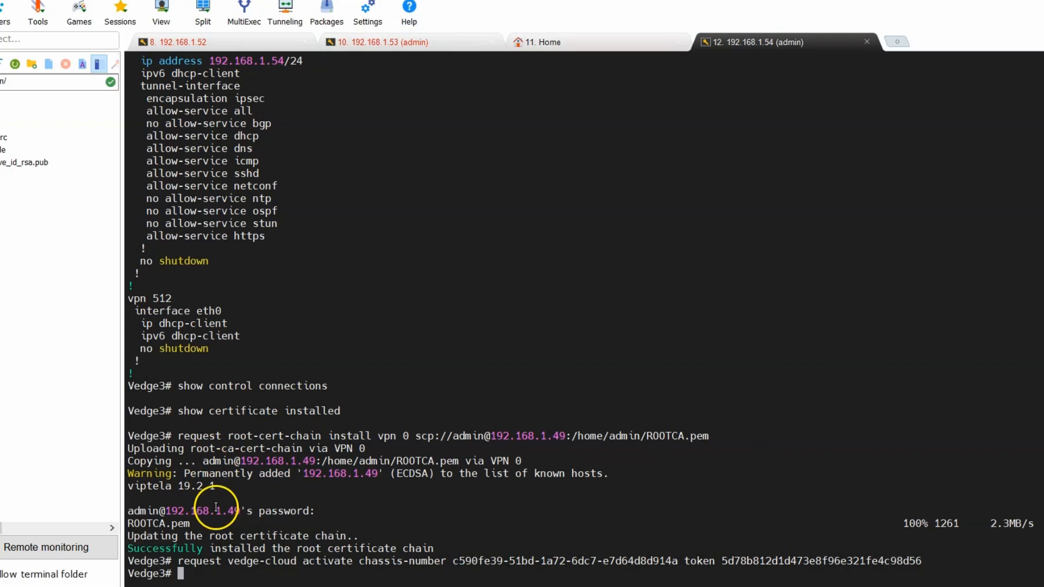
mouse_move(233, 448)
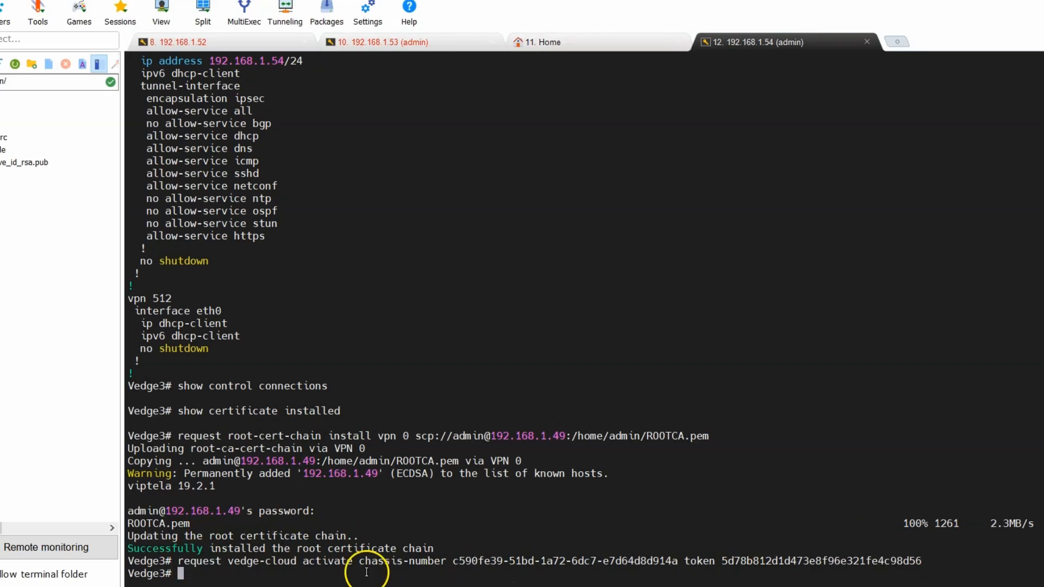
mouse_move(745, 560)
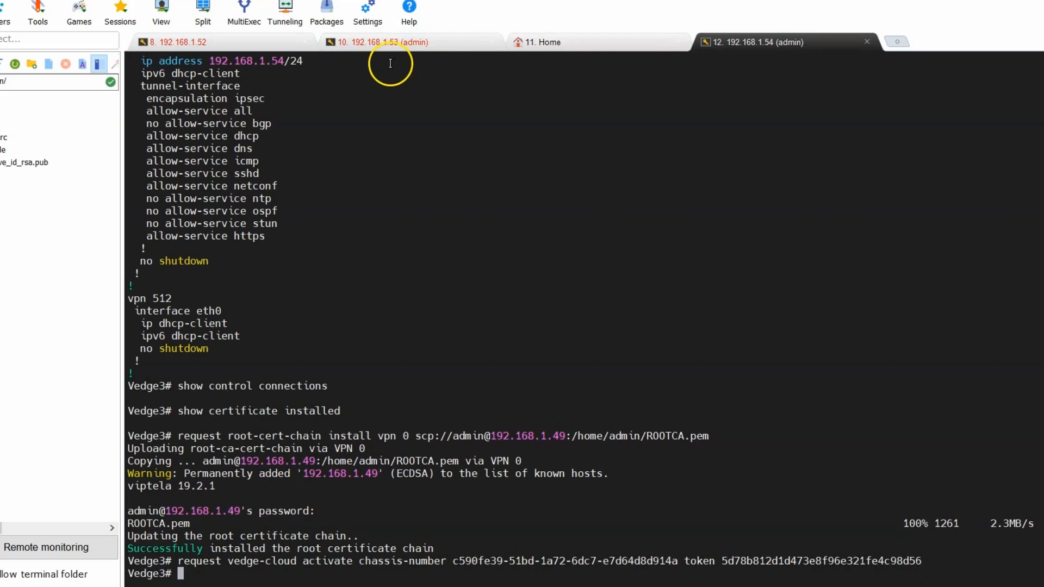
mouse_move(674, 326)
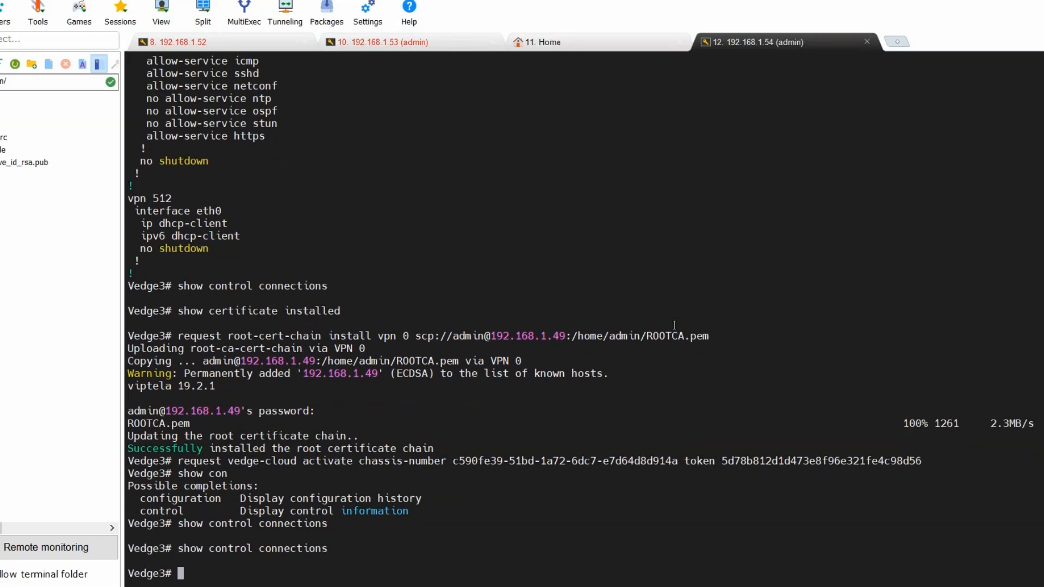
mouse_move(586, 367)
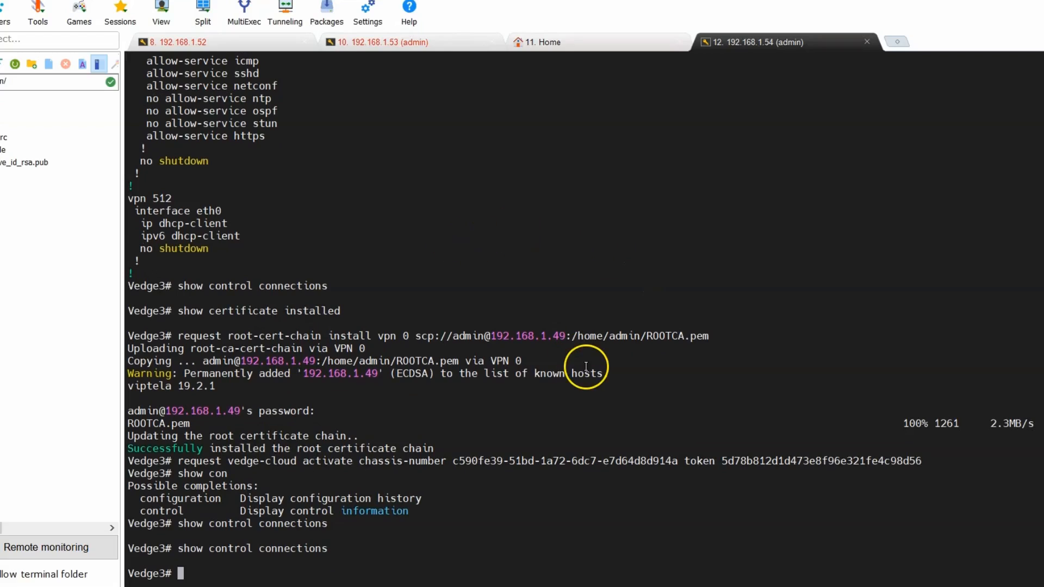
mouse_move(559, 220)
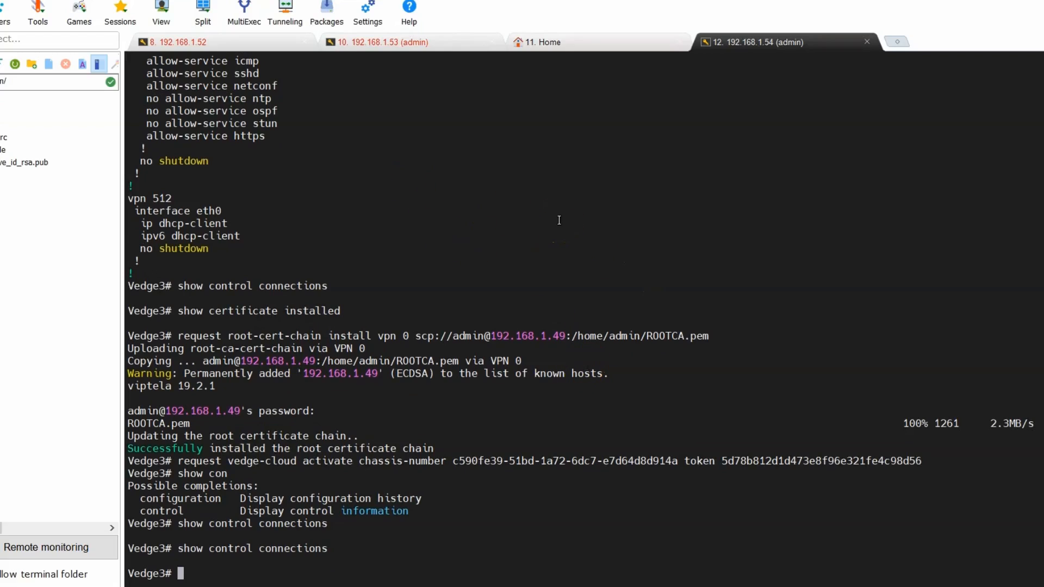
Run 'show certificate installed' on Vedge3, then rerun 'show control connections'.
text(show cer)
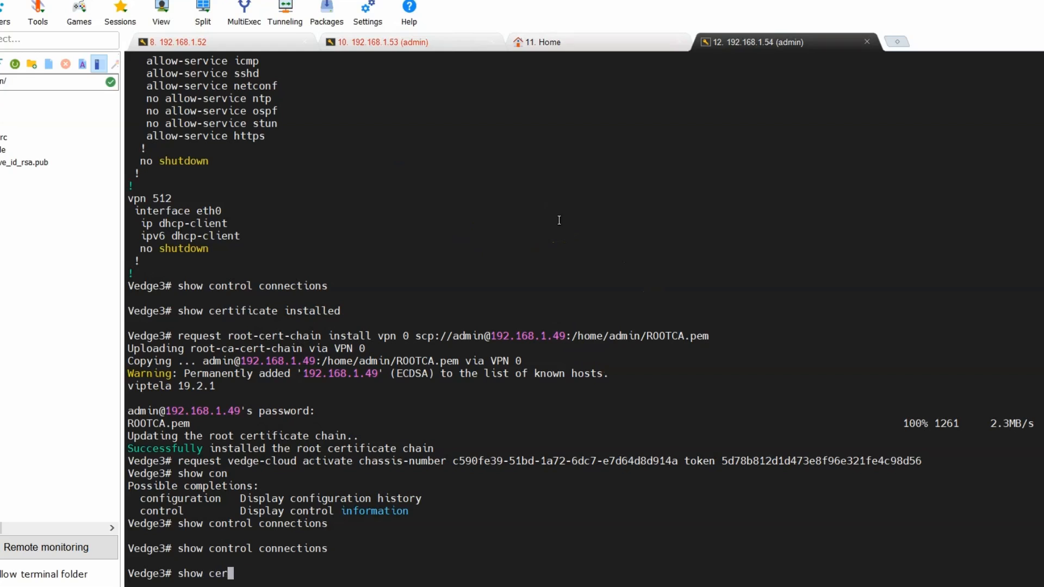
key(Return)
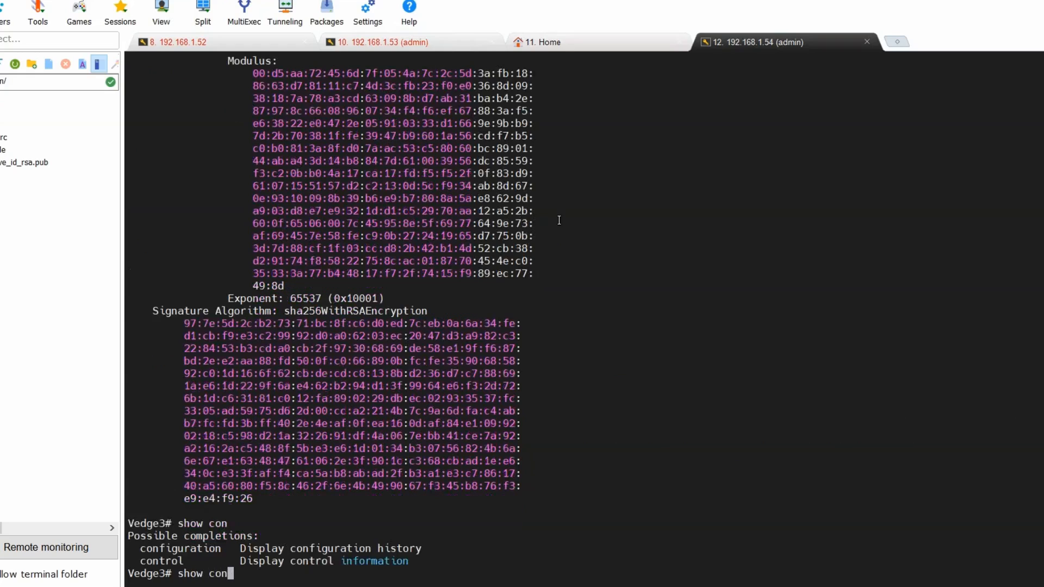
key(Return)
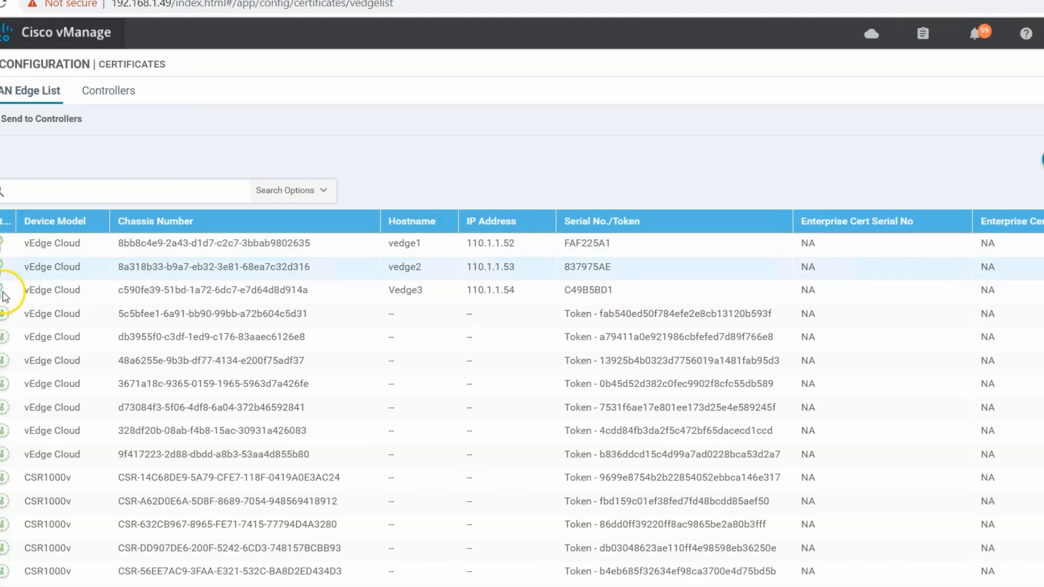
mouse_move(602, 323)
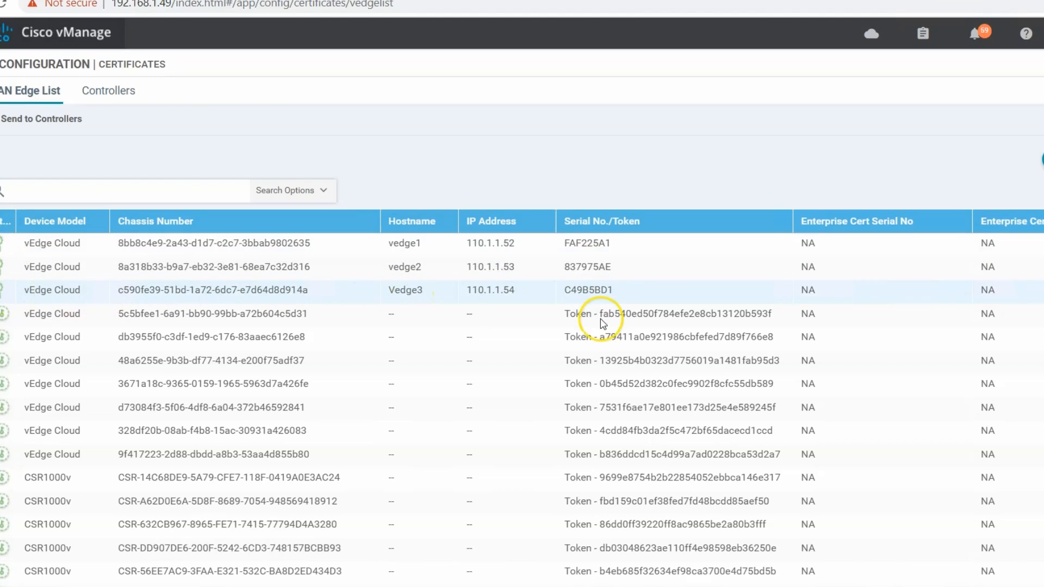
mouse_move(605, 303)
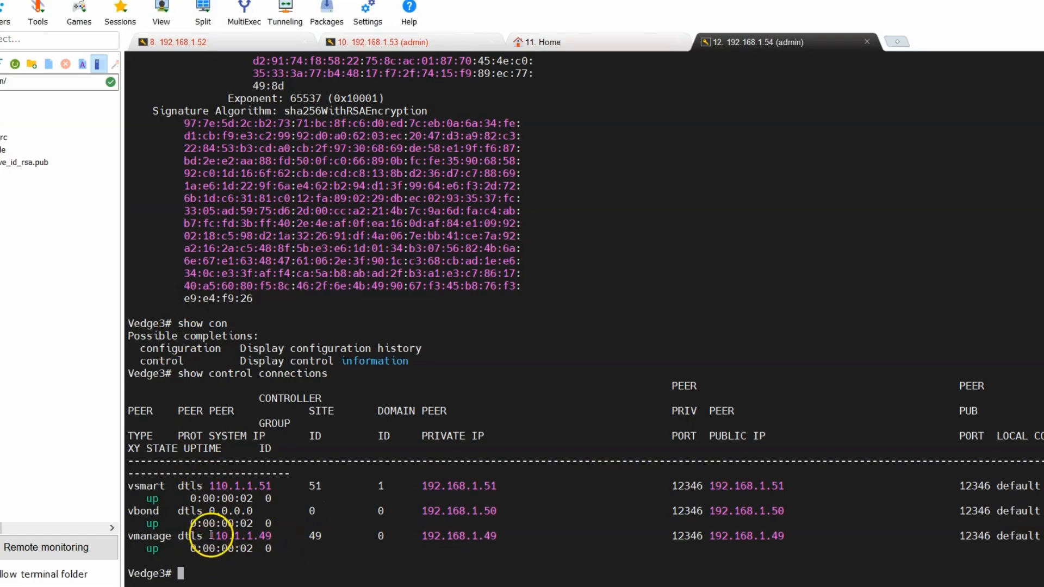
mouse_move(619, 278)
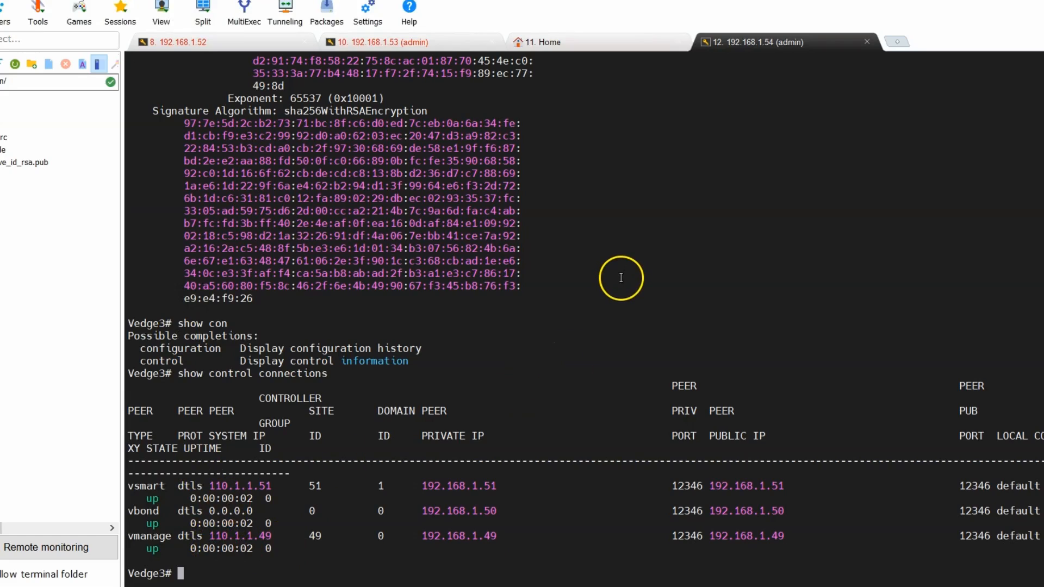
mouse_move(207, 525)
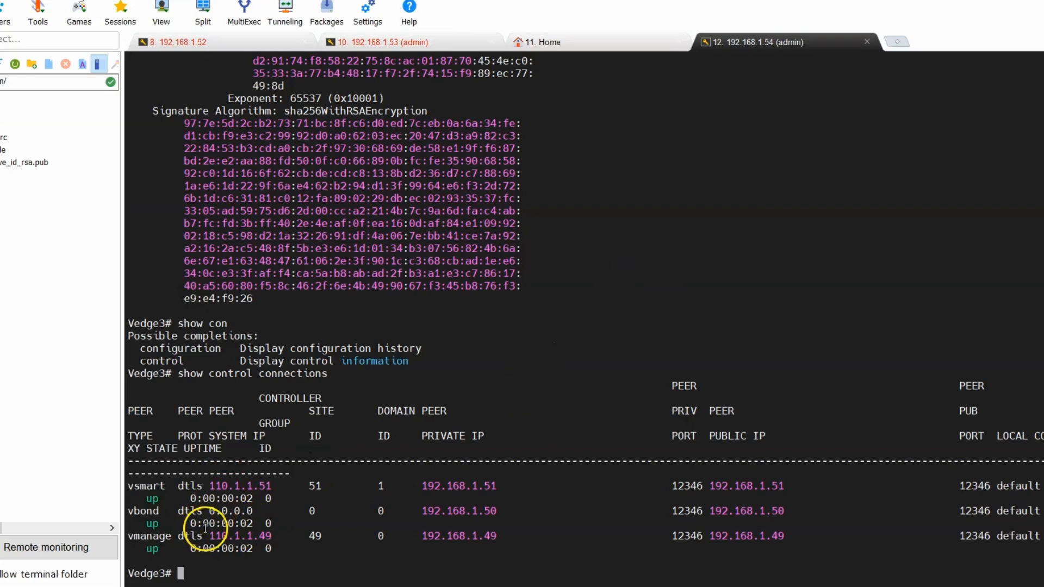
mouse_move(513, 338)
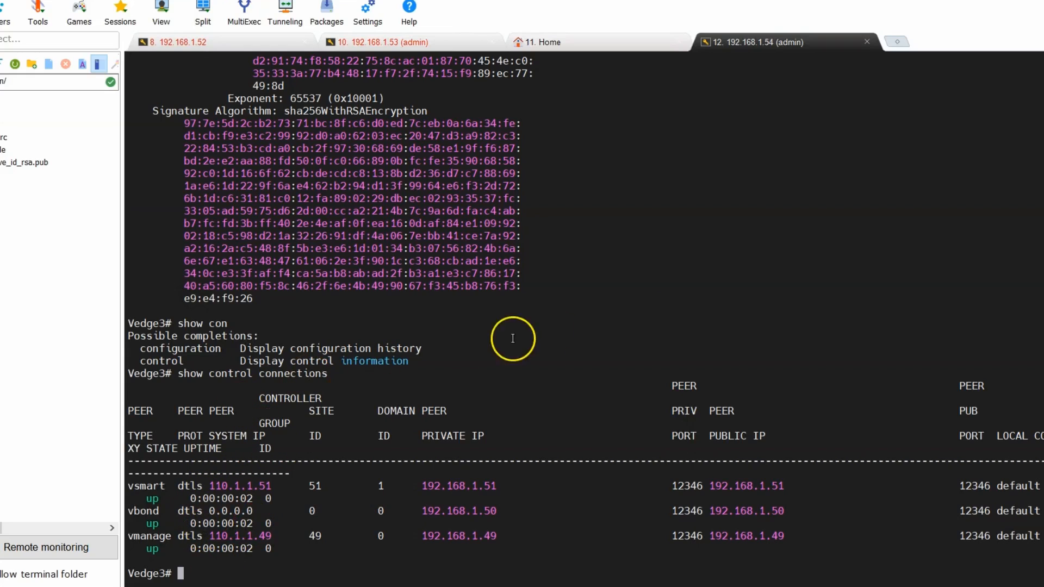
mouse_move(513, 338)
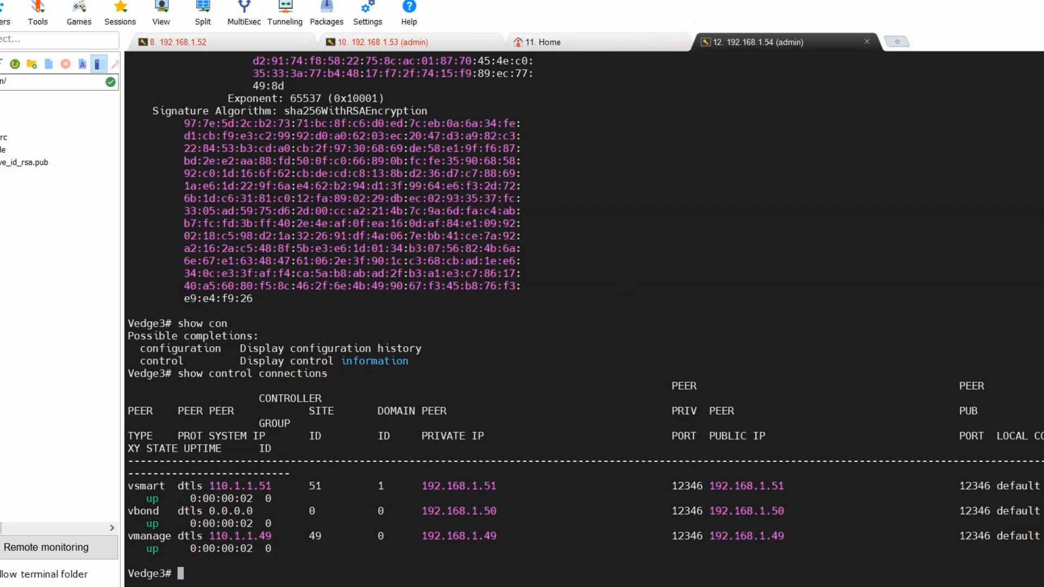